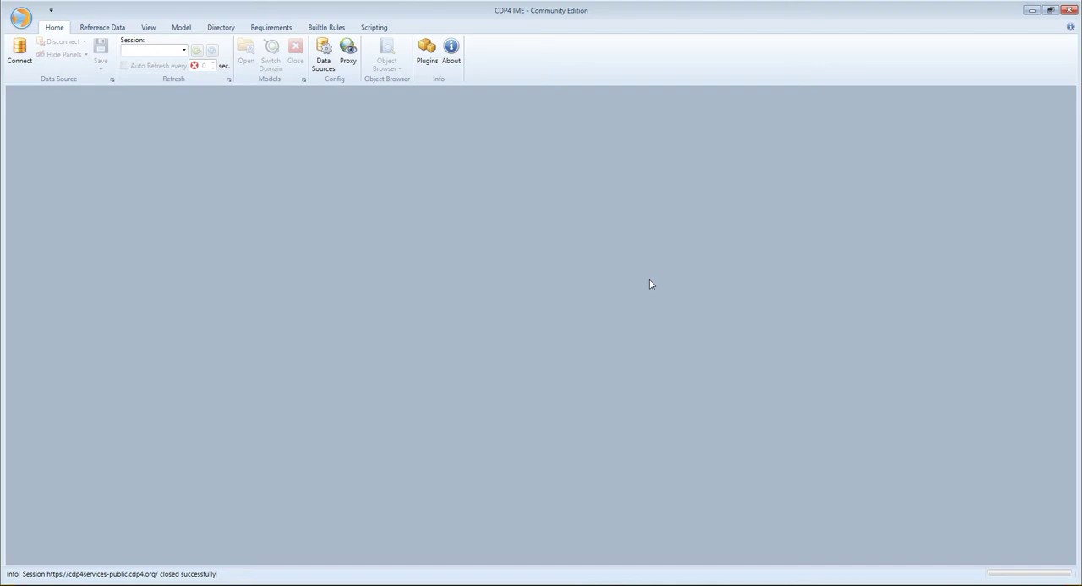
mouse_move(1038, 270)
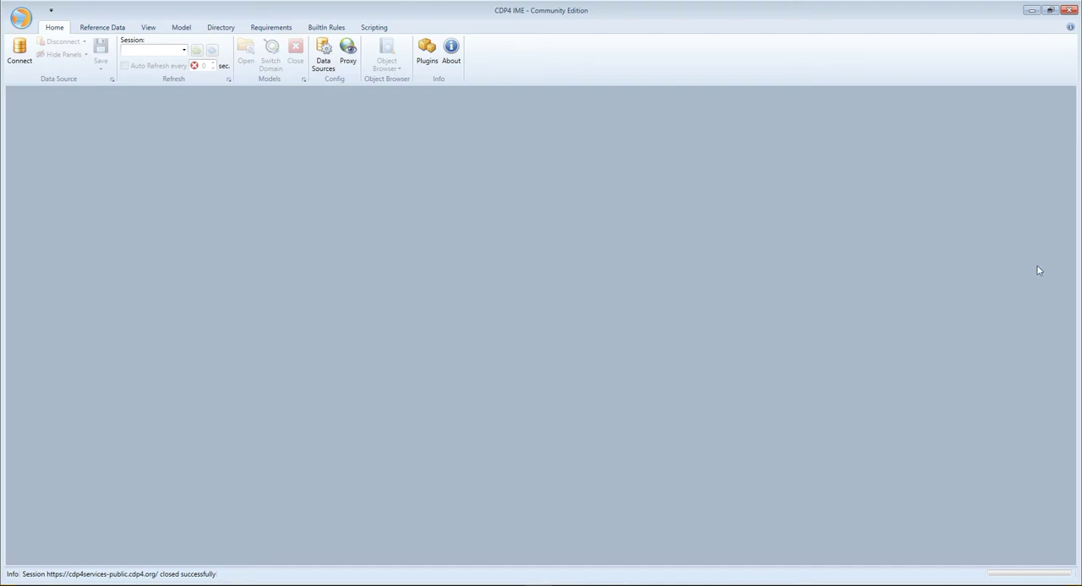
Connect the session to the public CDP4 server through the data source settings.
left_click(19, 51)
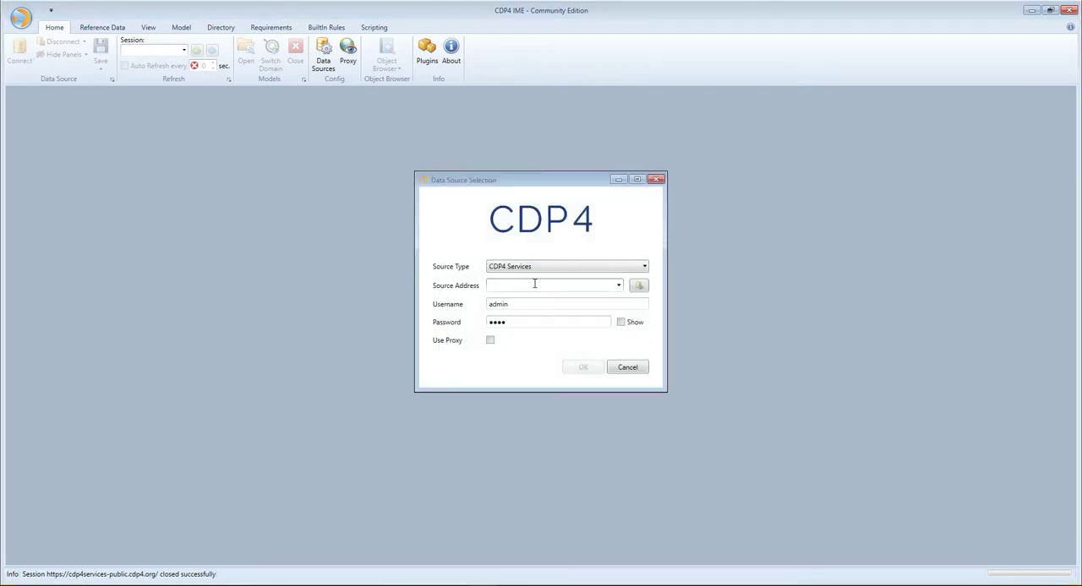
left_click(581, 367)
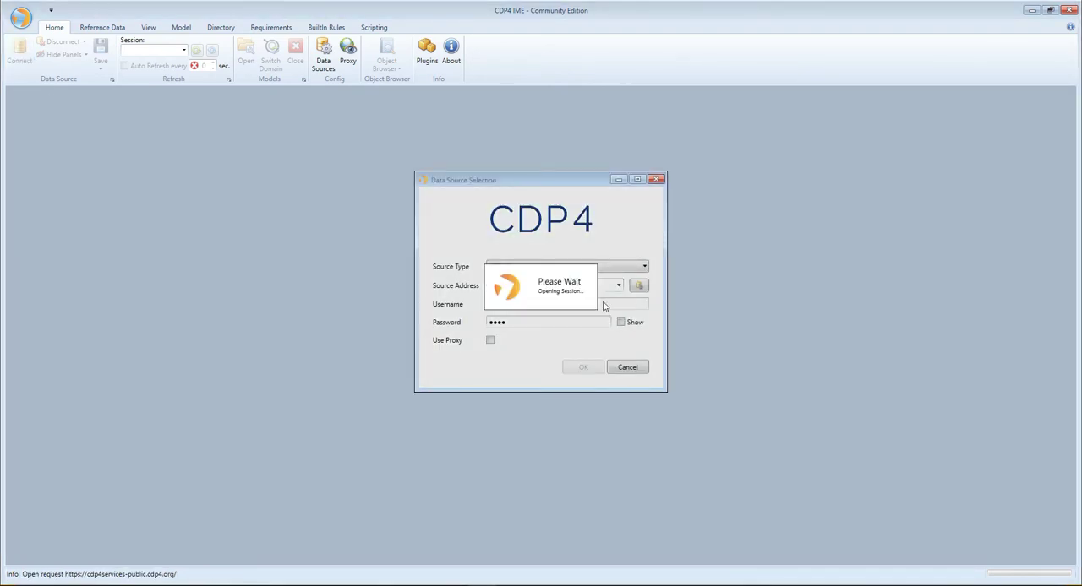
left_click(581, 367)
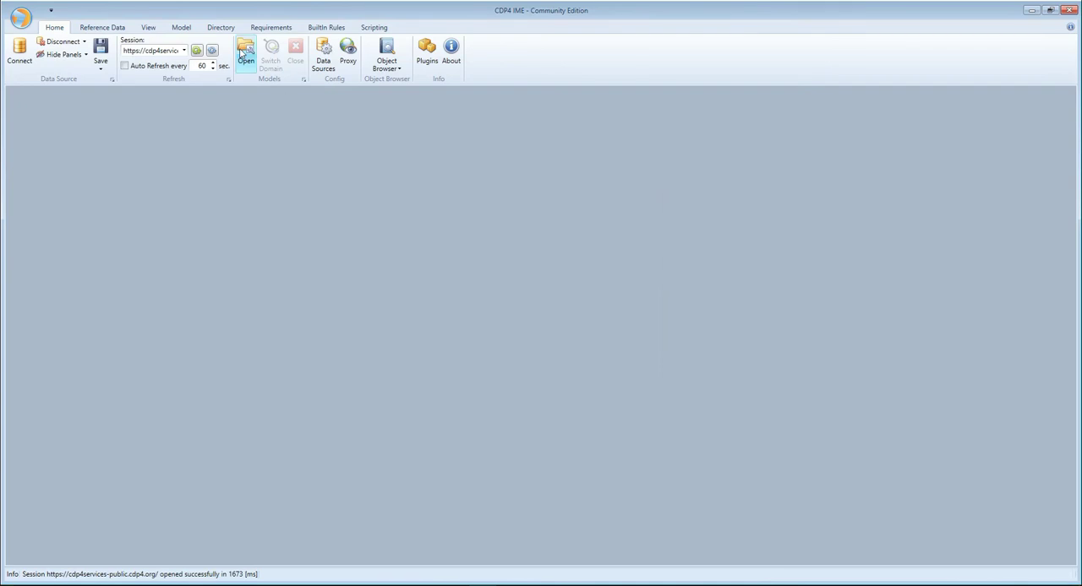
Load the Demonstration engineering model and bring the model list up again.
left_click(245, 49)
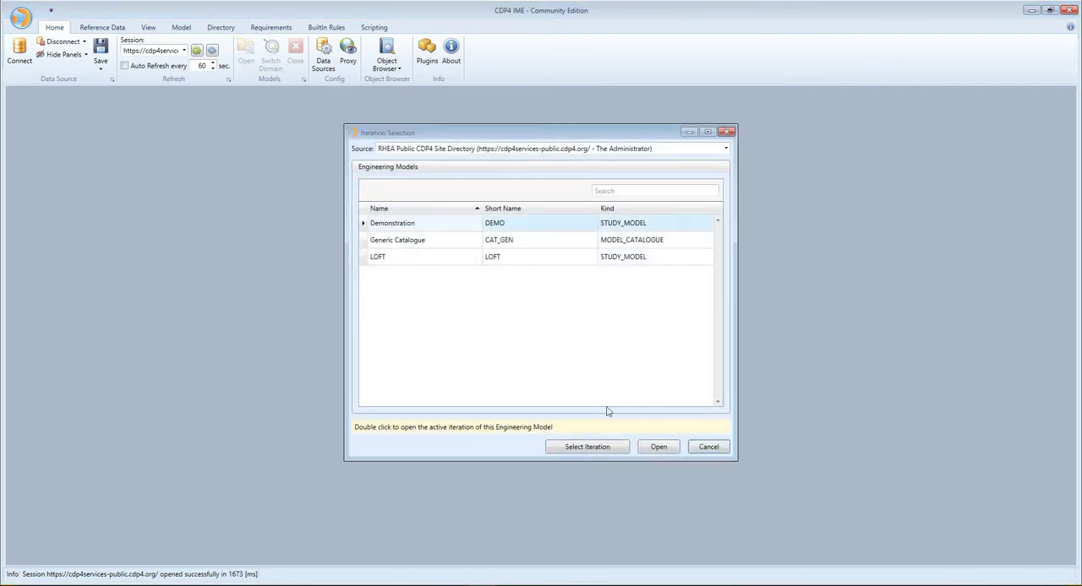
left_click(657, 446)
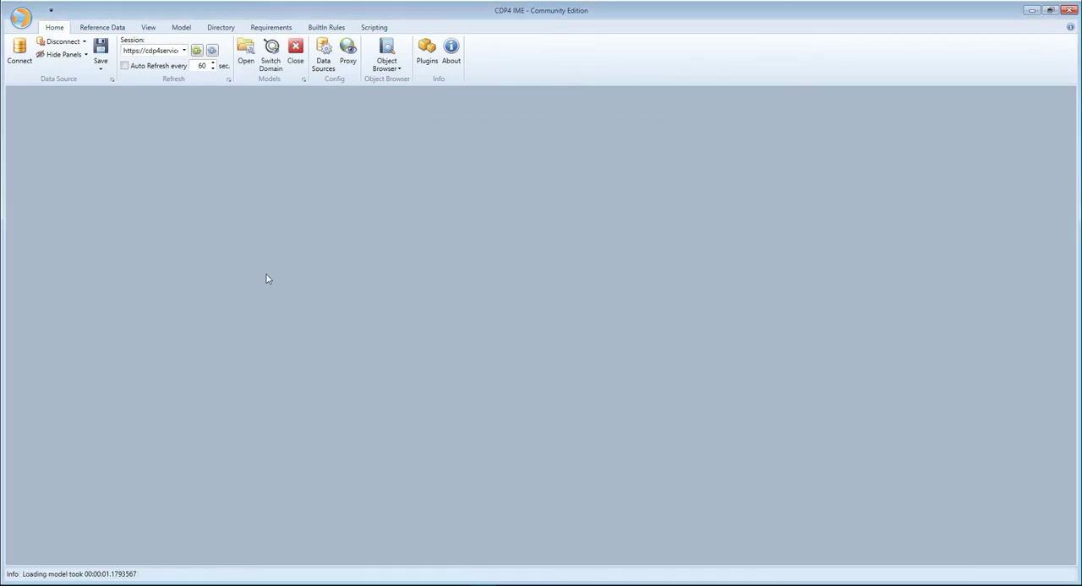
left_click(245, 51)
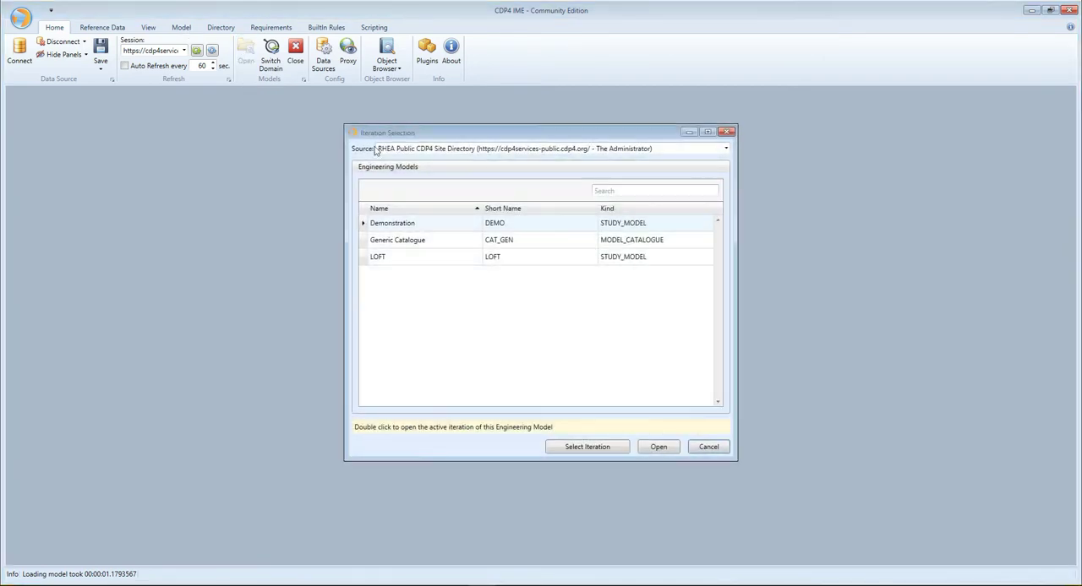
Browse Demonstration's element definitions with Battery, Reaction Wheel and Satellite expanded.
double_click(392, 223)
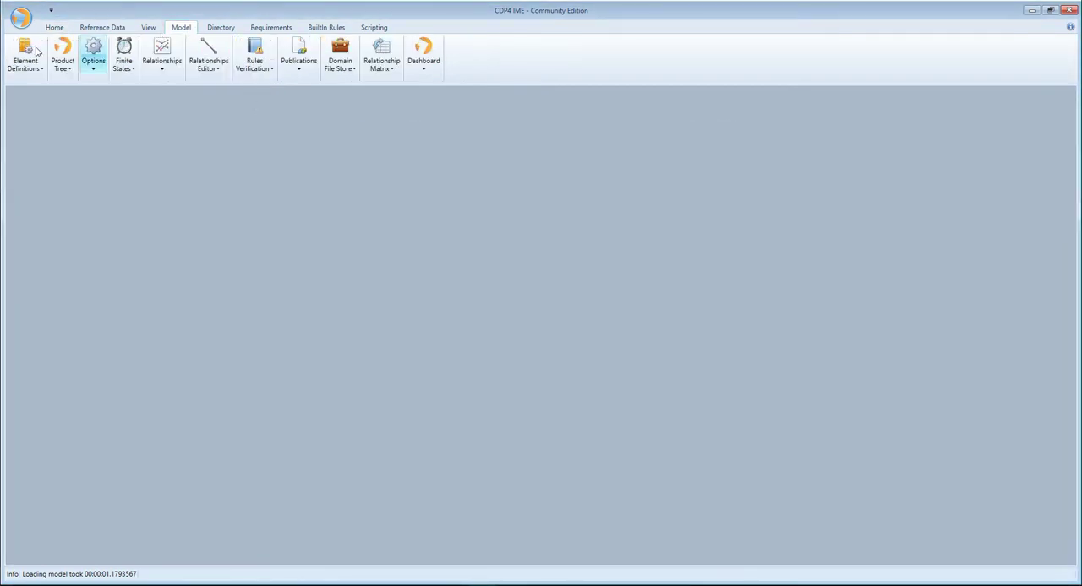
left_click(23, 54)
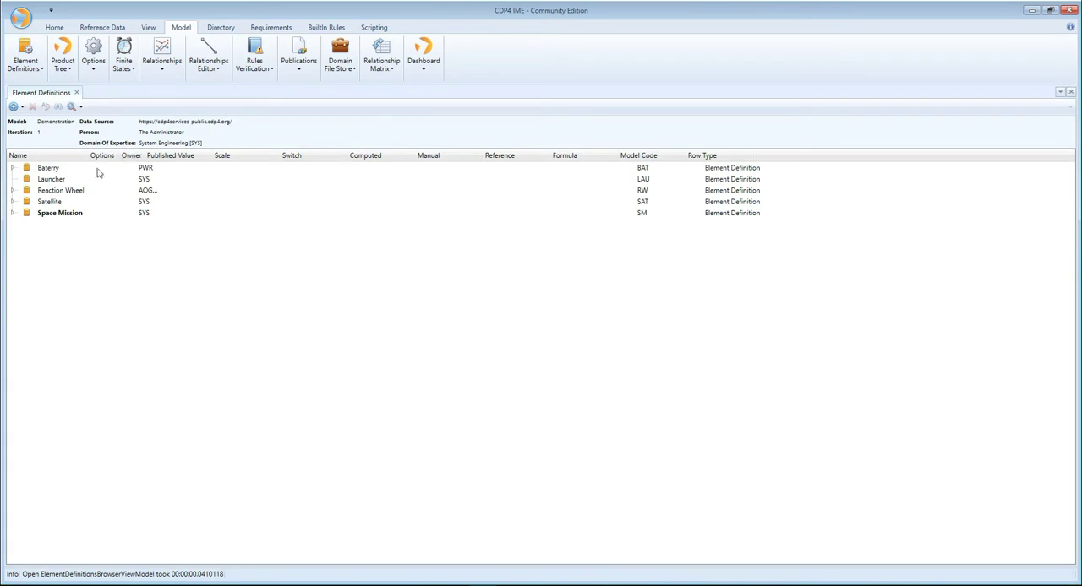
left_click(14, 167)
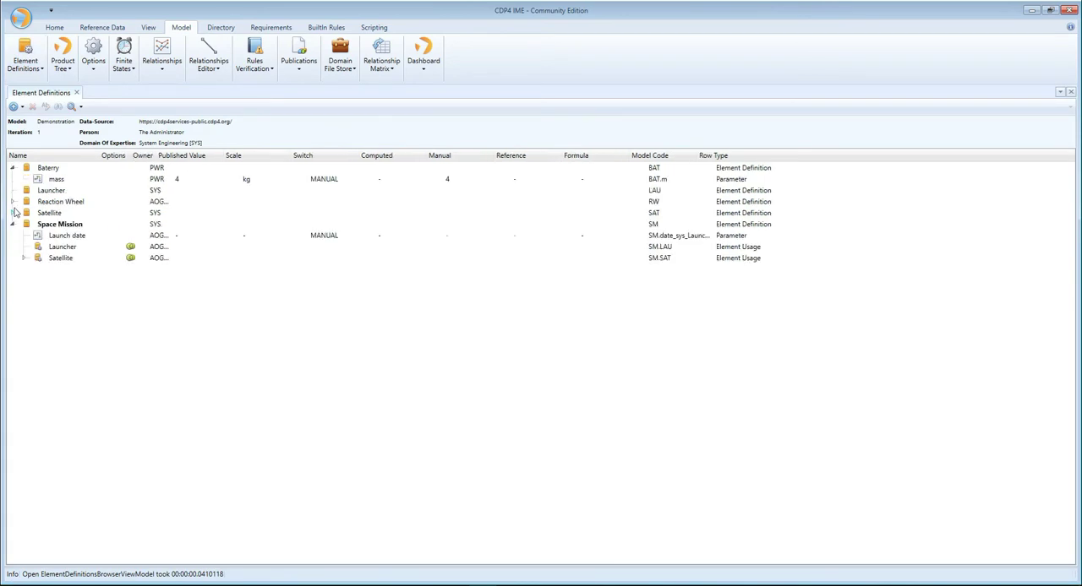
left_click(14, 201)
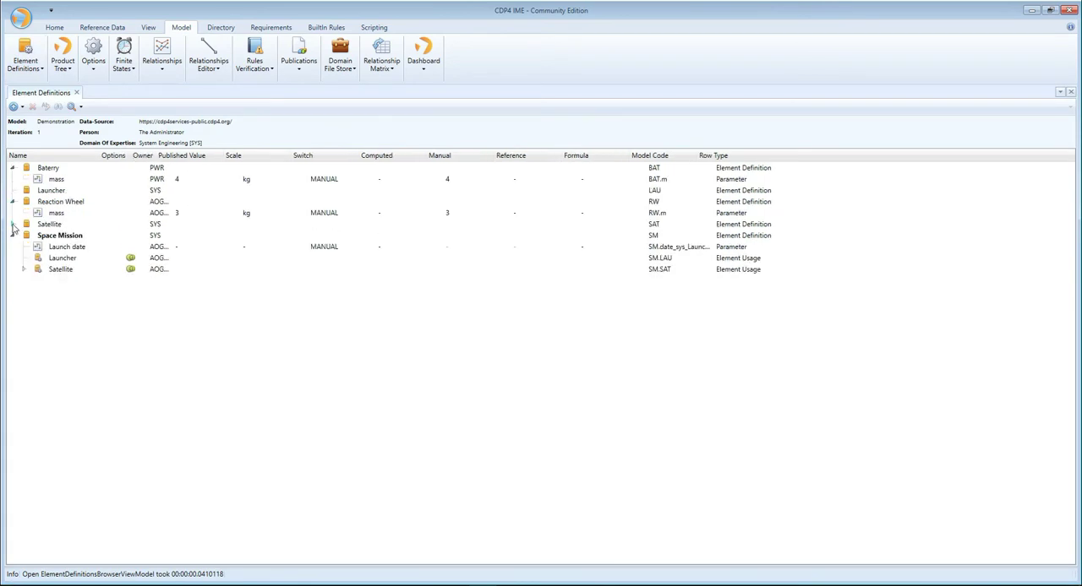
left_click(23, 223)
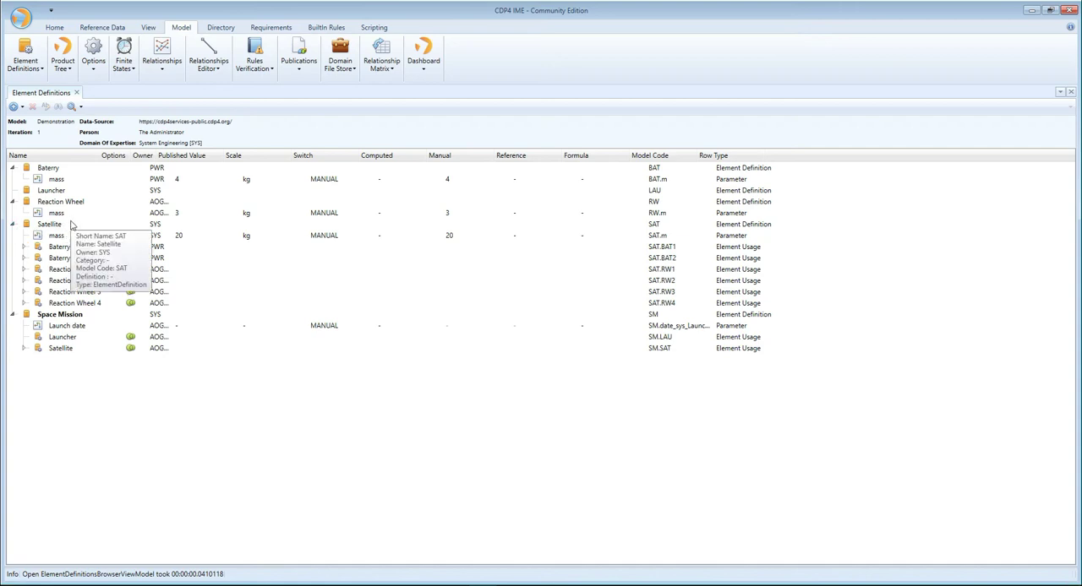
mouse_move(47, 167)
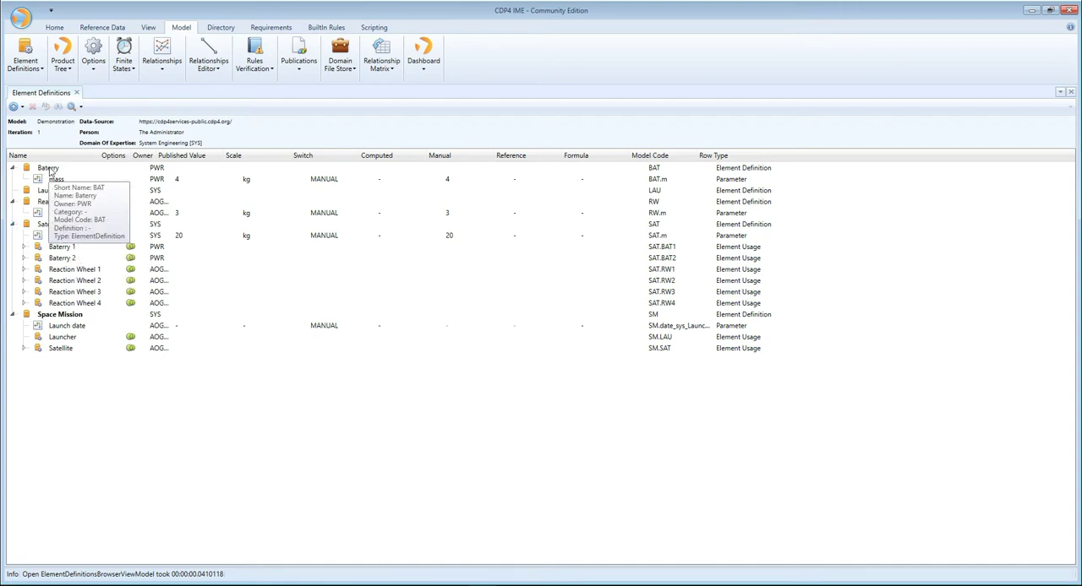
mouse_move(51, 202)
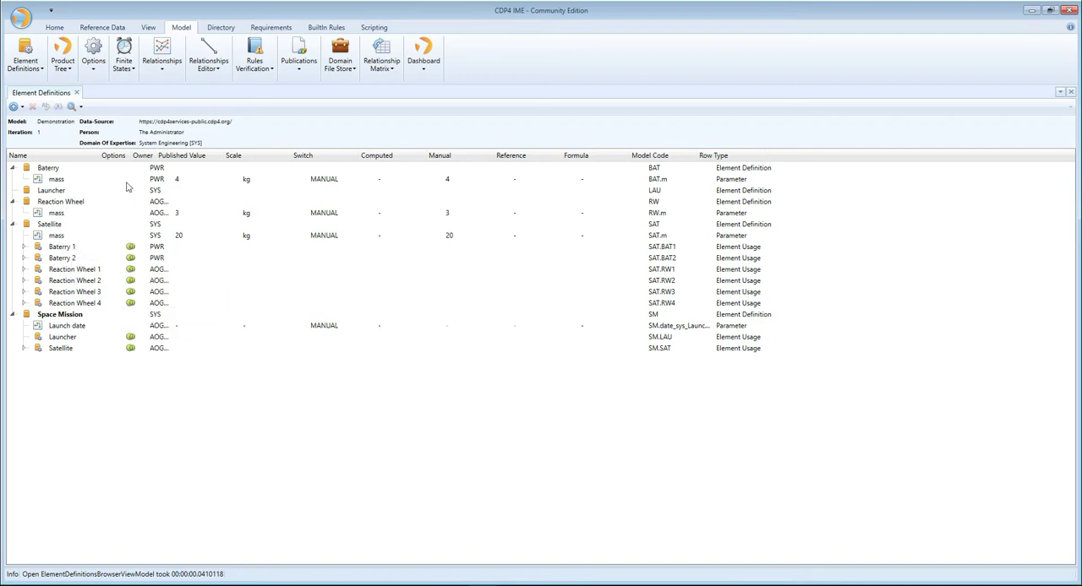
mouse_move(170, 211)
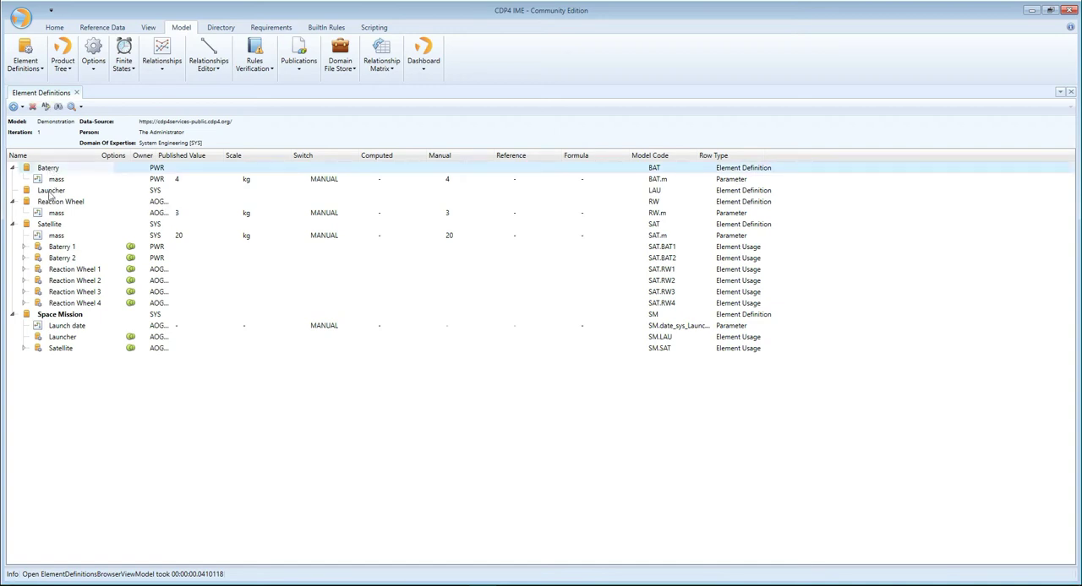
mouse_move(56, 179)
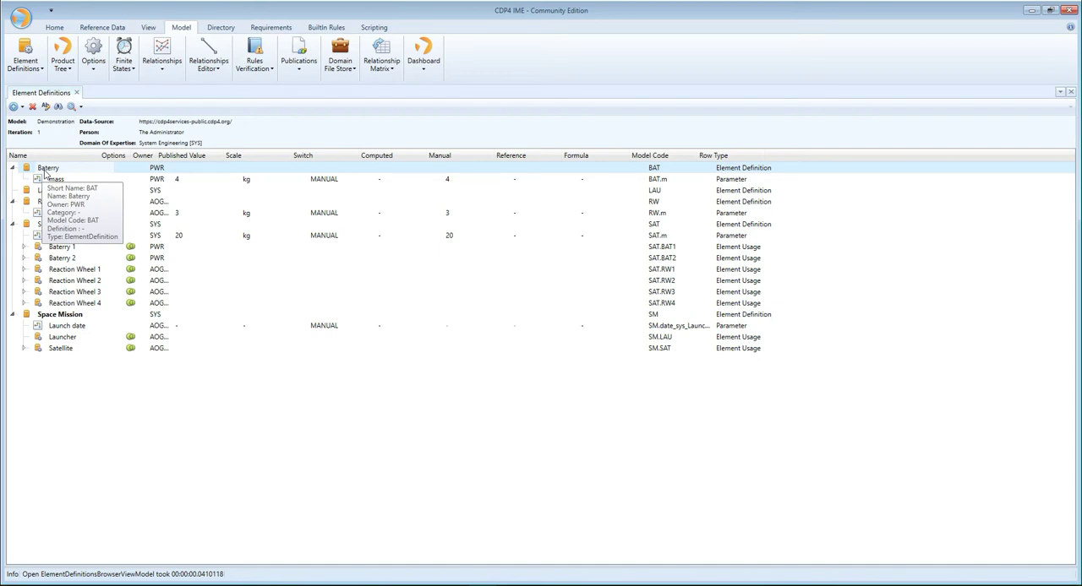
mouse_move(57, 235)
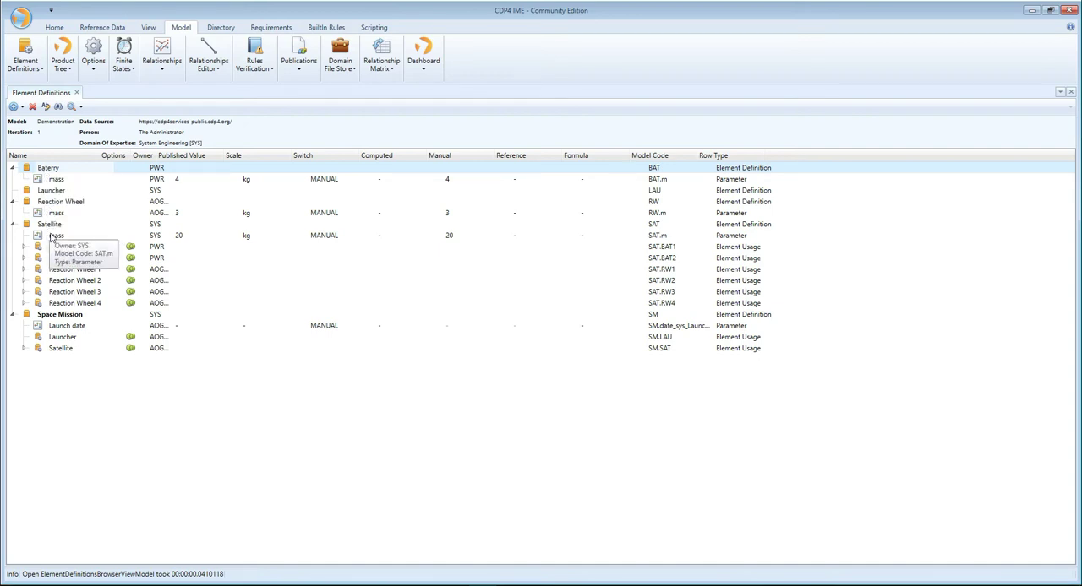
mouse_move(59, 201)
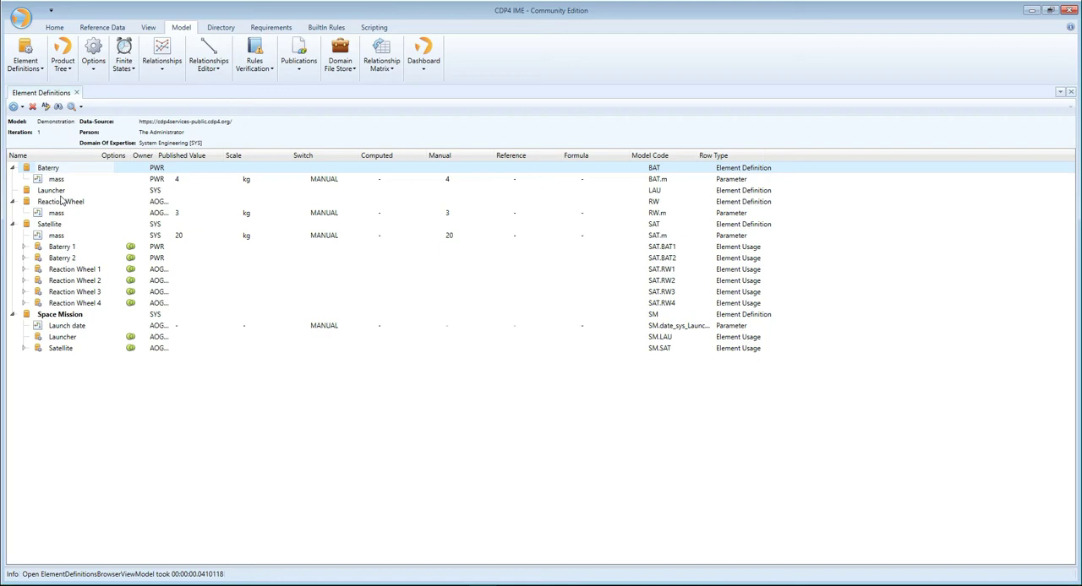
left_click(63, 52)
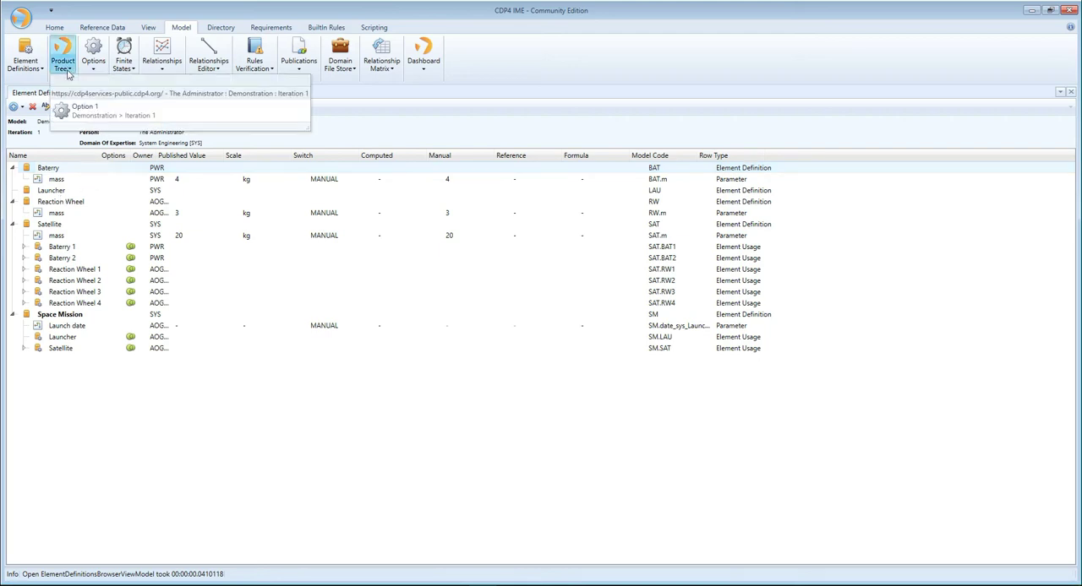
left_click(85, 107)
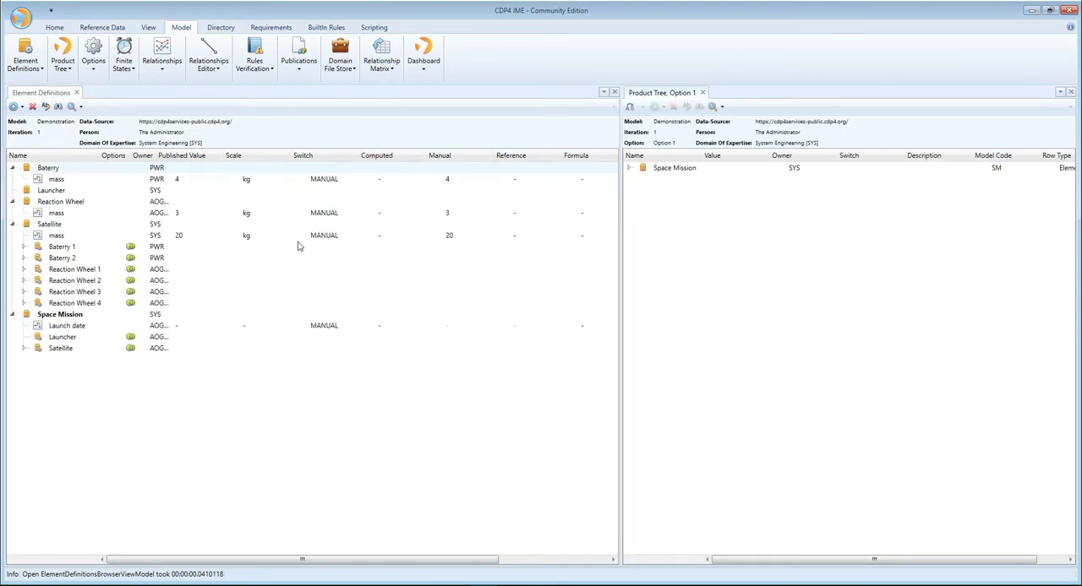
left_click(629, 167)
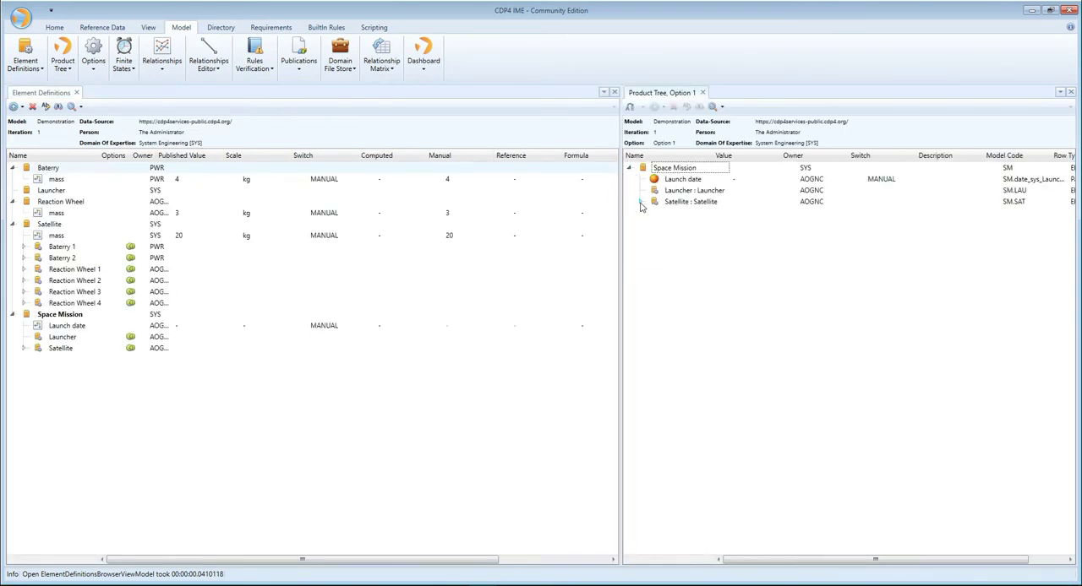
left_click(642, 201)
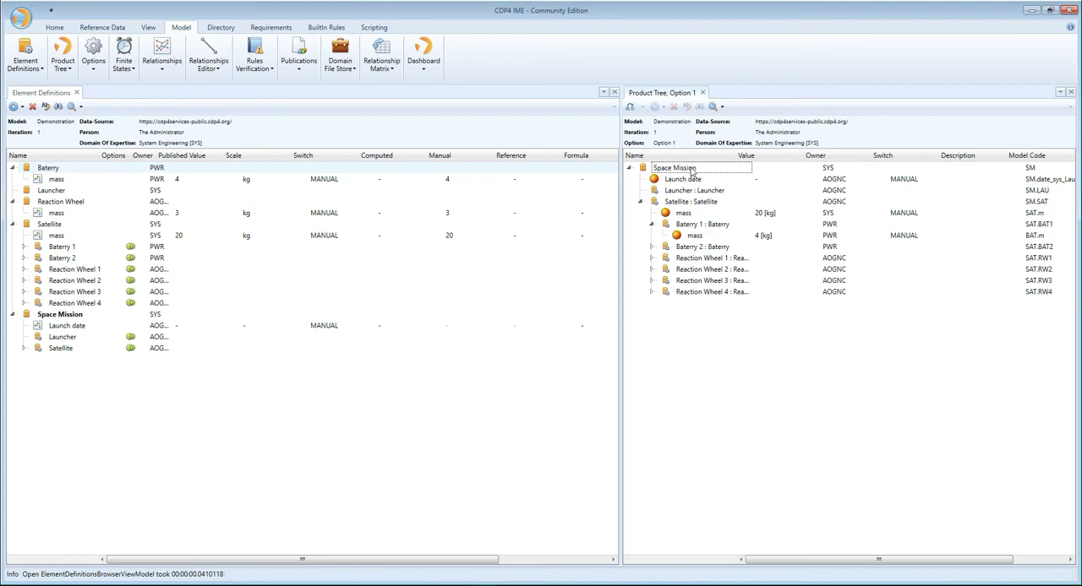
left_click(701, 223)
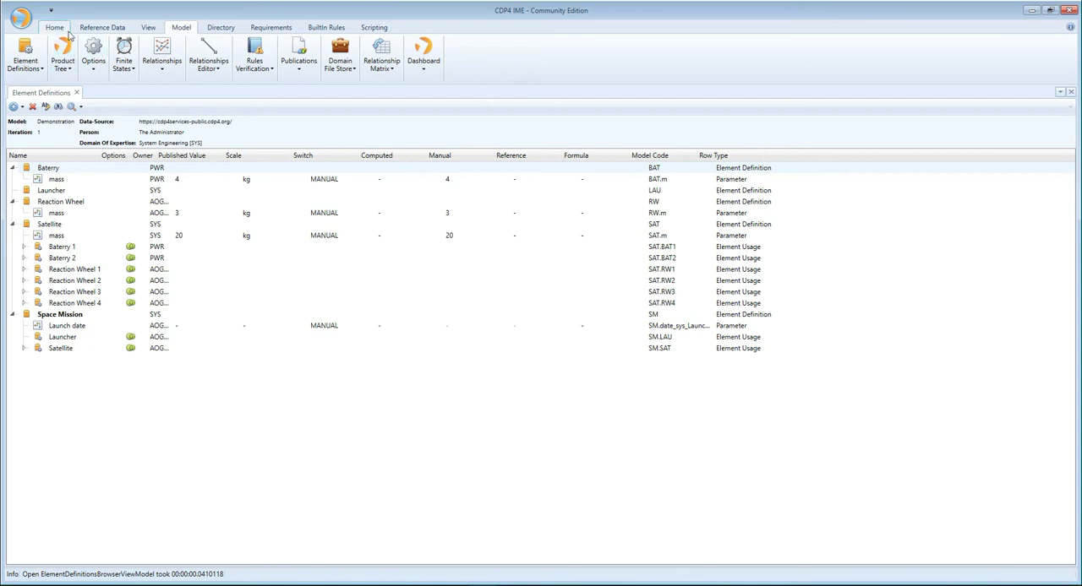
Load the Generic Catalogue model's active iteration alongside Demonstration.
left_click(54, 27)
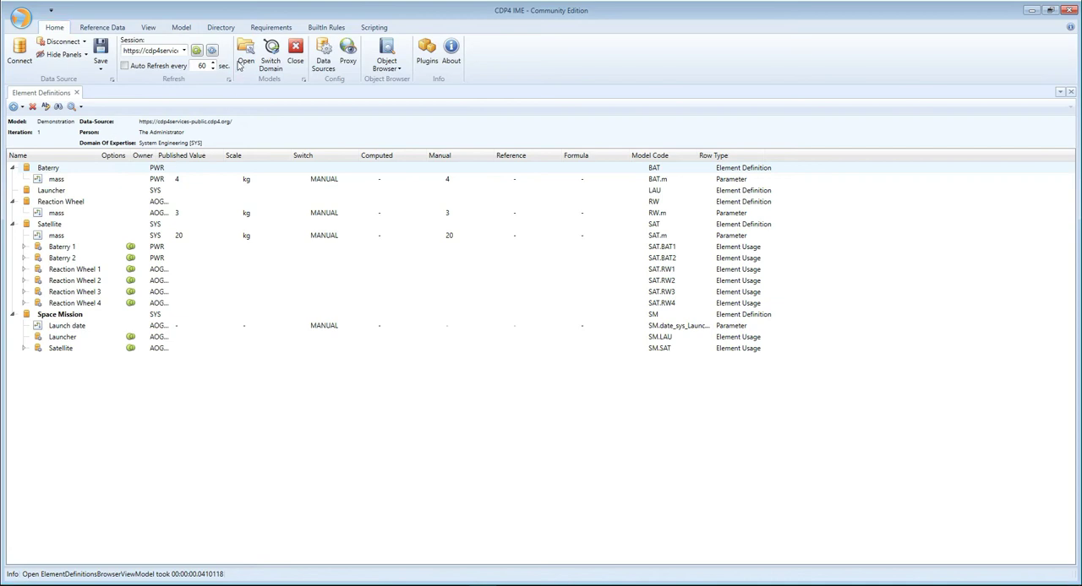
left_click(246, 51)
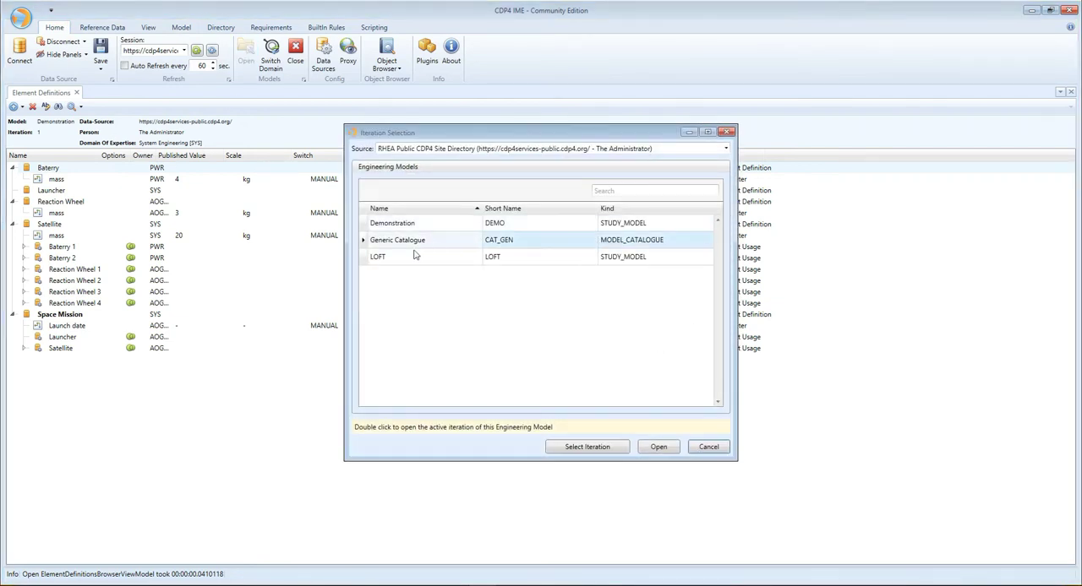
mouse_move(406, 245)
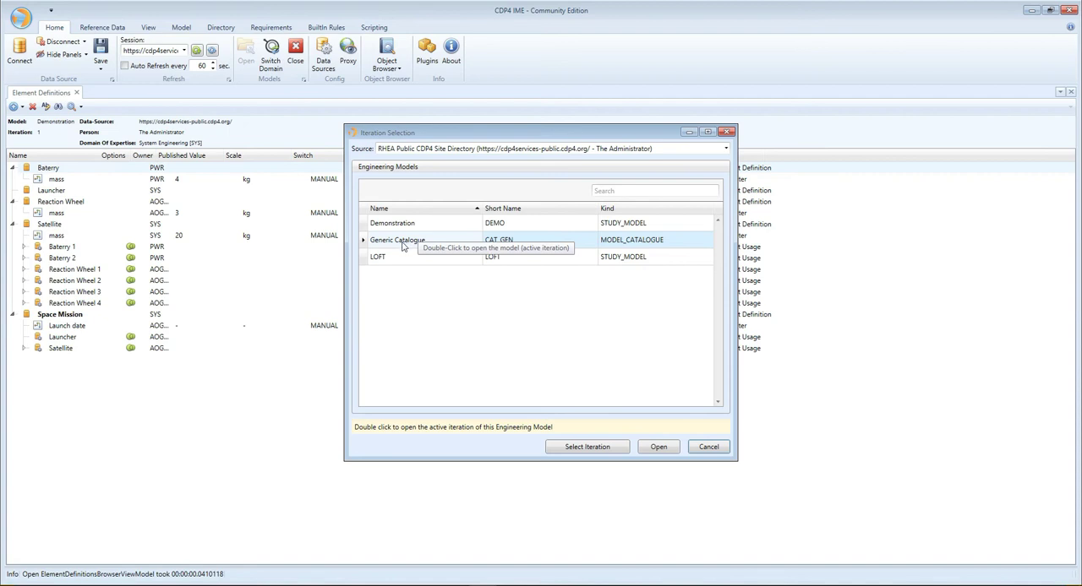
mouse_move(640, 246)
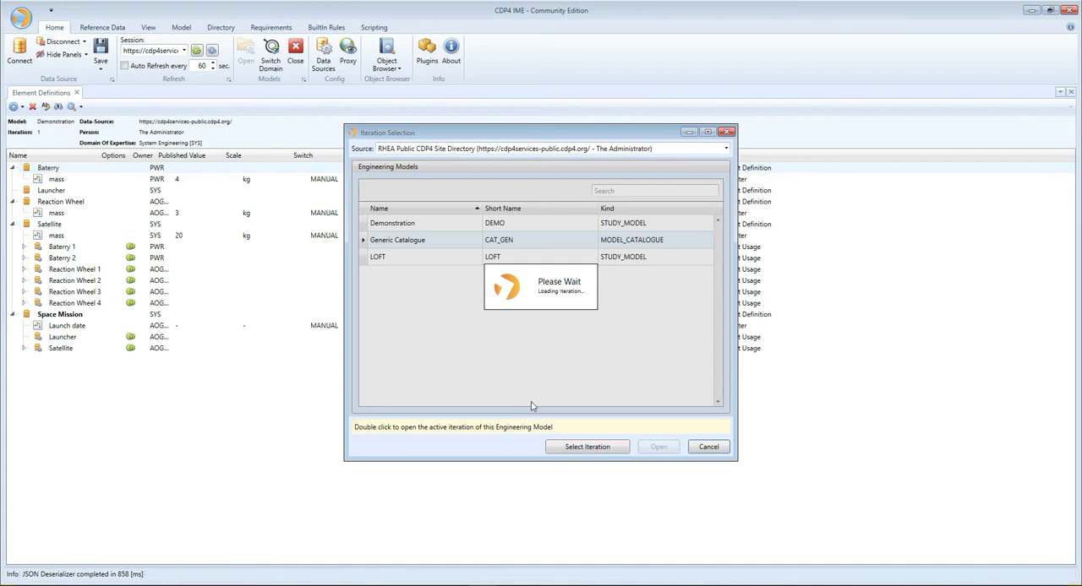
double_click(393, 223)
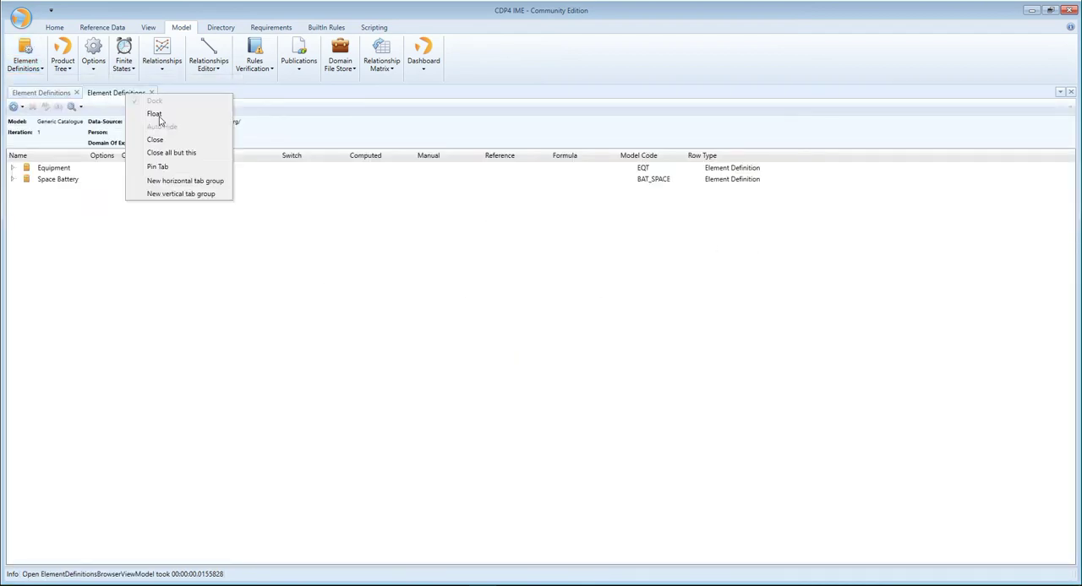
Place the catalogue definitions beside Demonstration's and expand Space Battery with its dimensions.
left_click(180, 192)
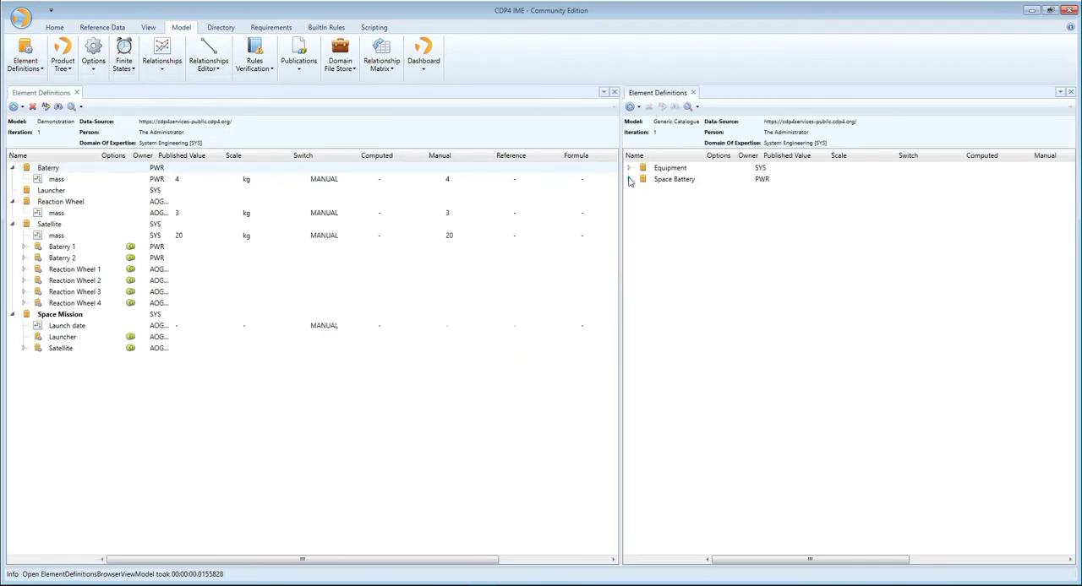
left_click(628, 167)
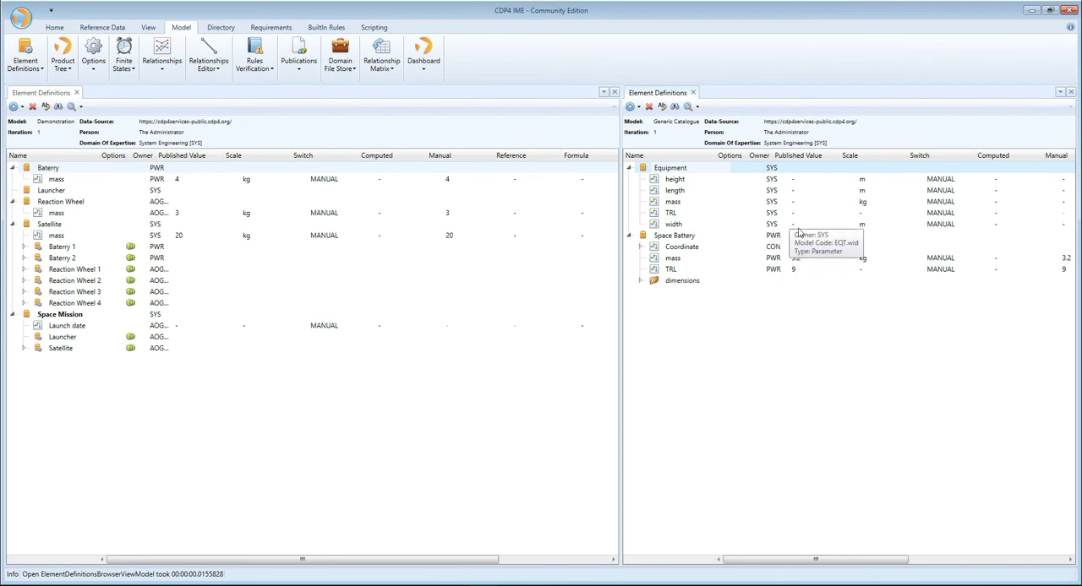
mouse_move(673, 235)
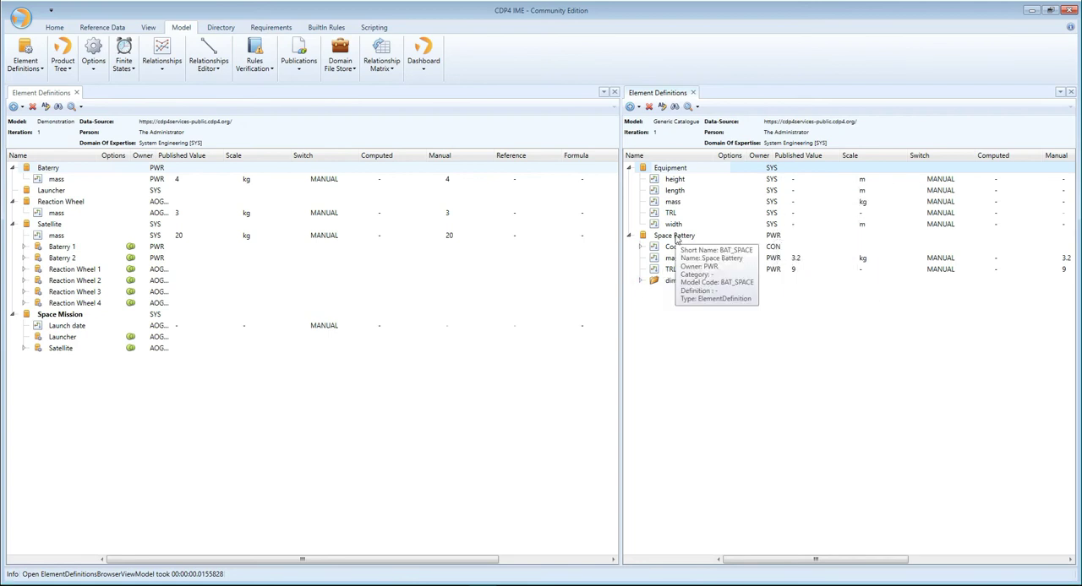
left_click(643, 280)
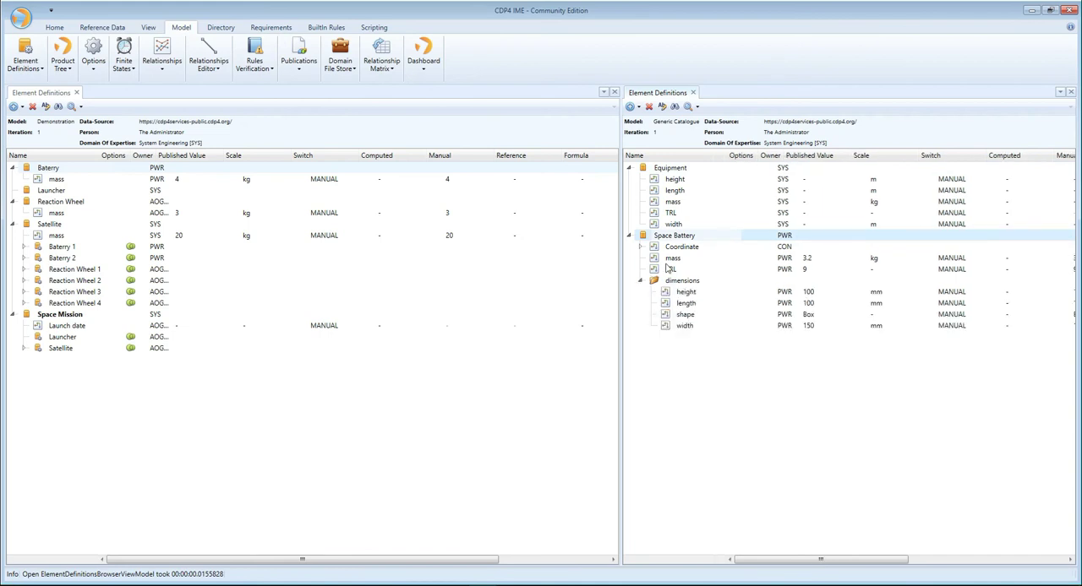
mouse_move(684, 253)
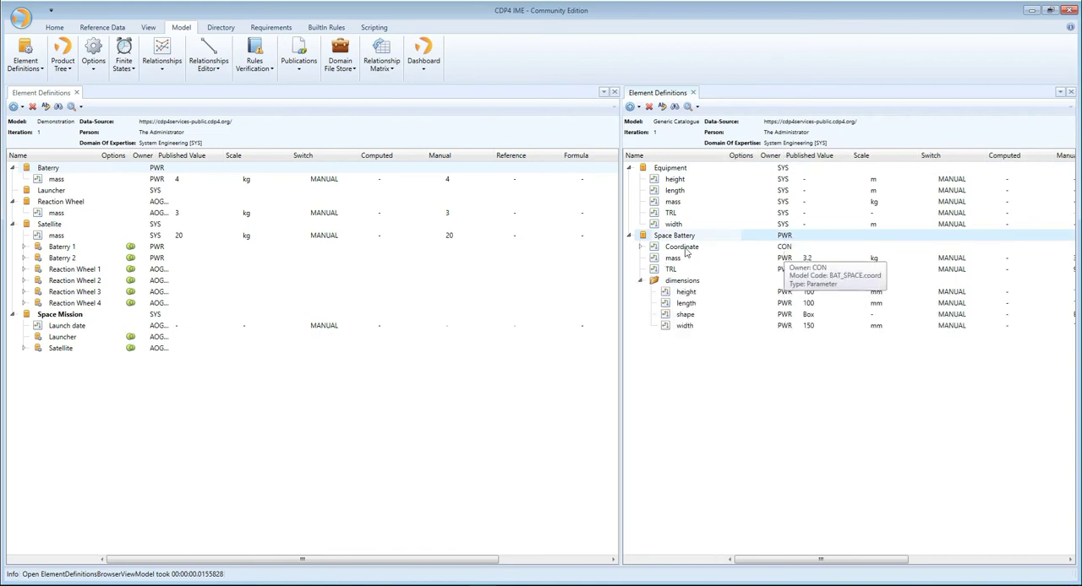
mouse_move(804, 338)
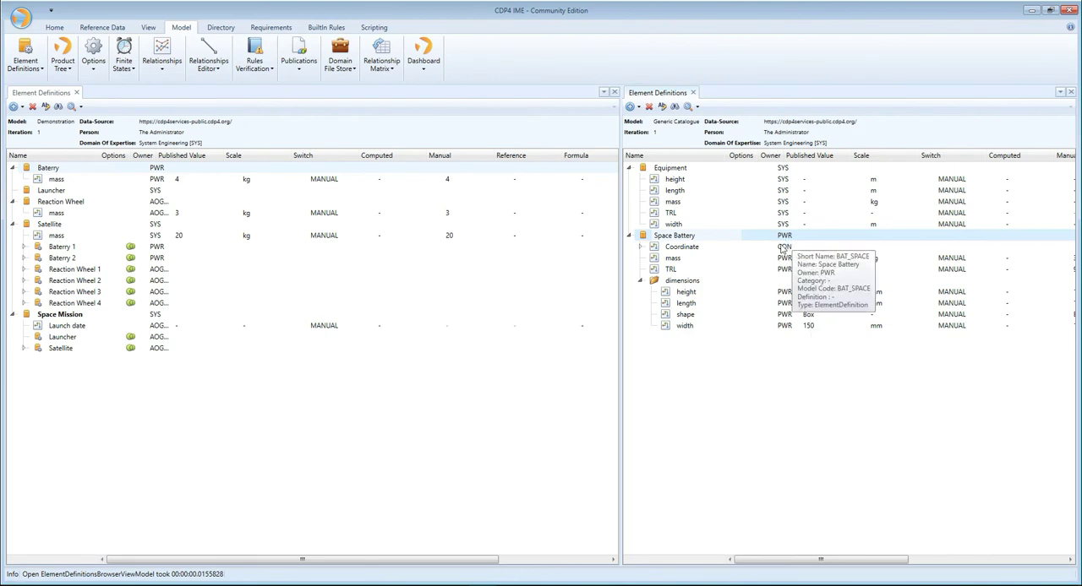
mouse_move(708, 267)
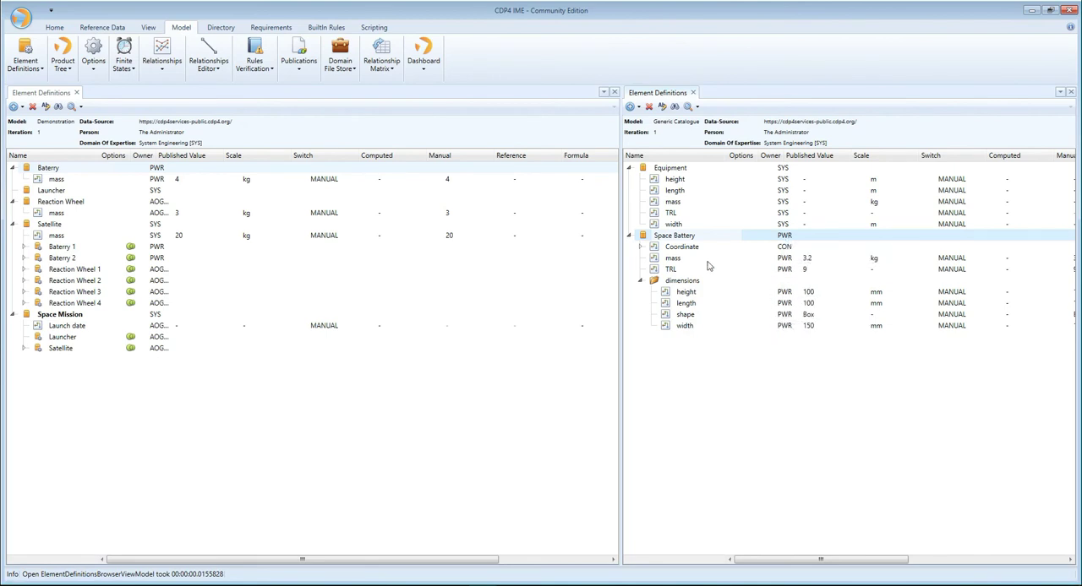
Expand the catalogue Space Battery's Coordinate group to show its x, y and z values.
left_click(640, 246)
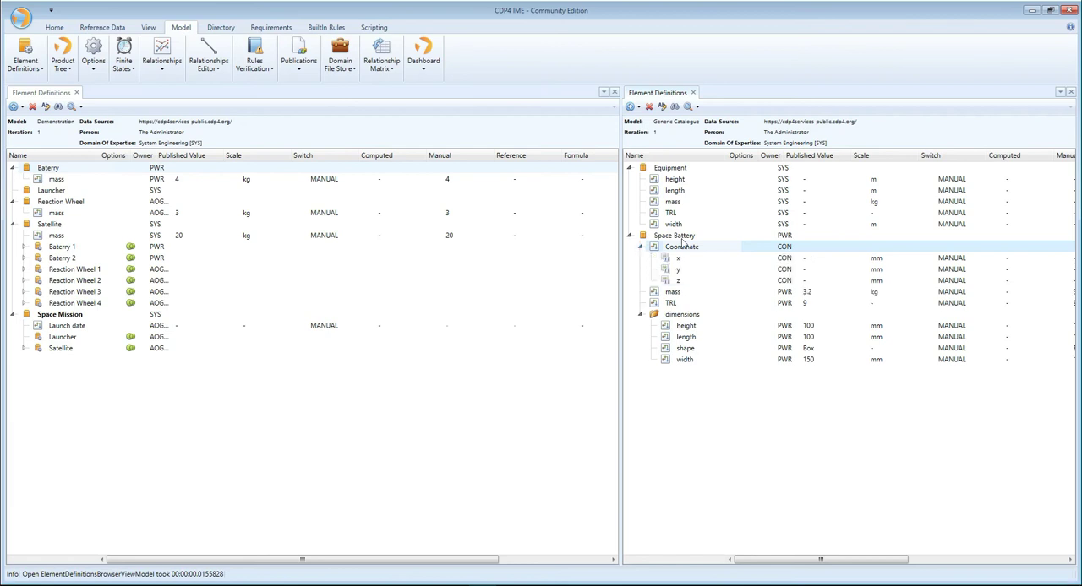
mouse_move(764, 247)
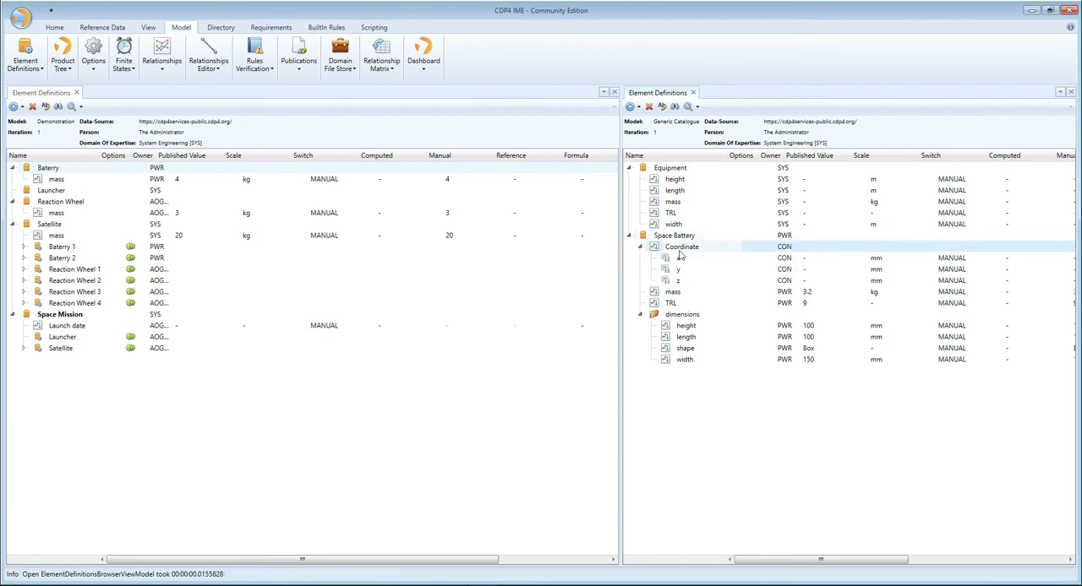
mouse_move(673, 235)
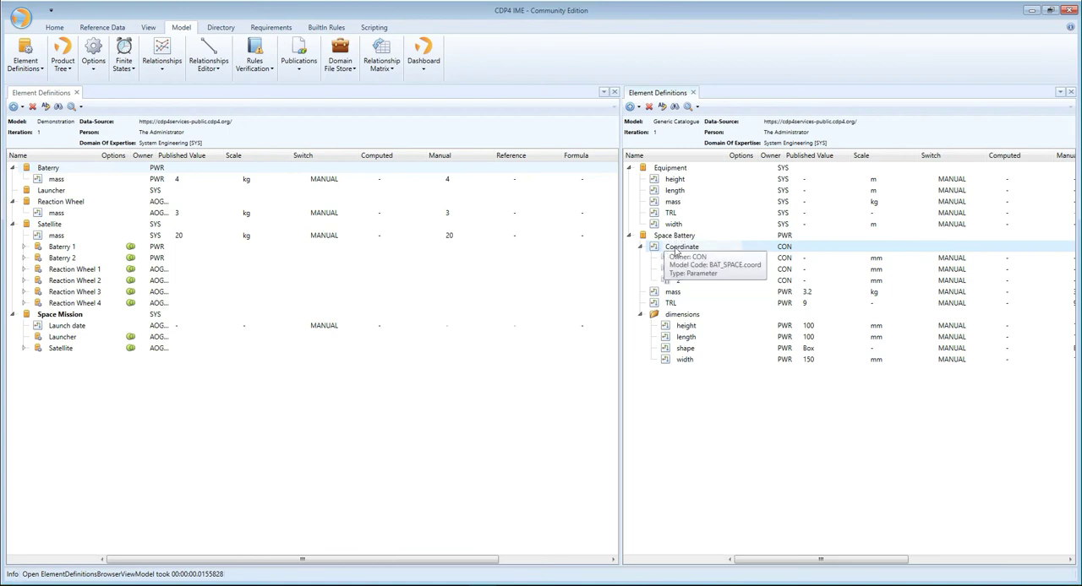
mouse_move(791, 250)
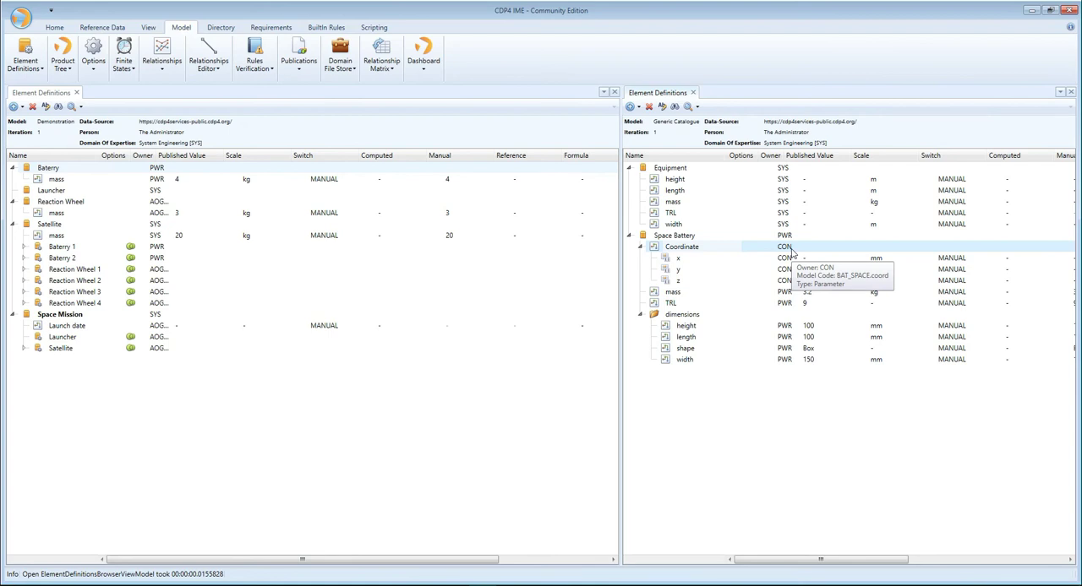
mouse_move(754, 365)
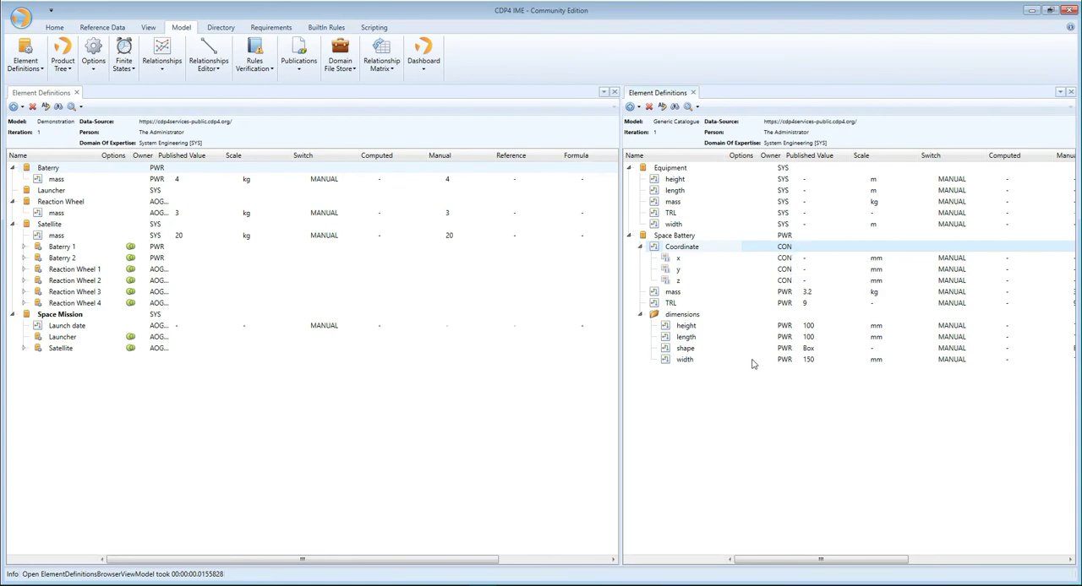
mouse_move(750, 353)
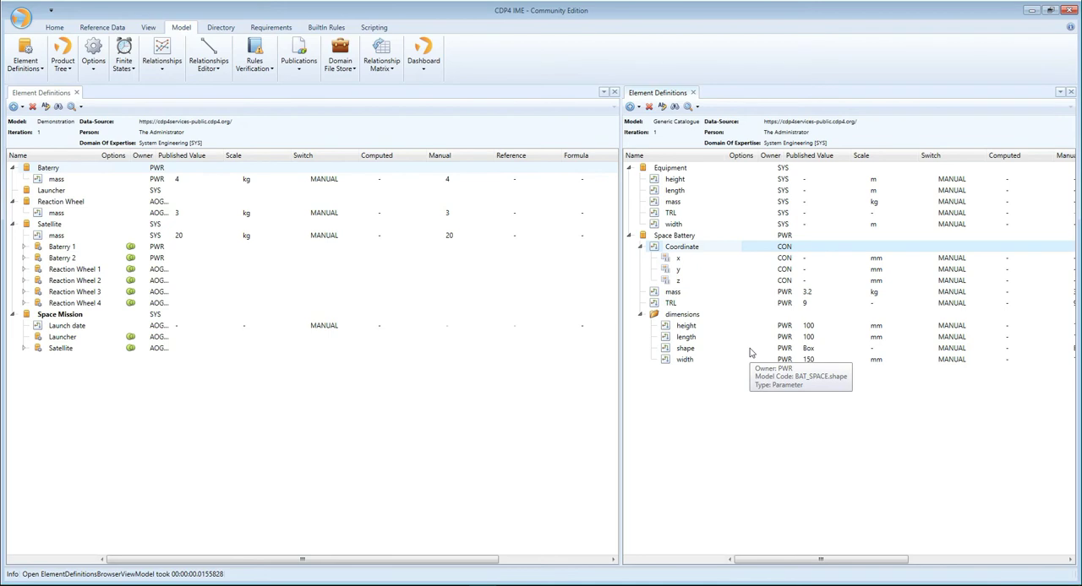
mouse_move(686, 240)
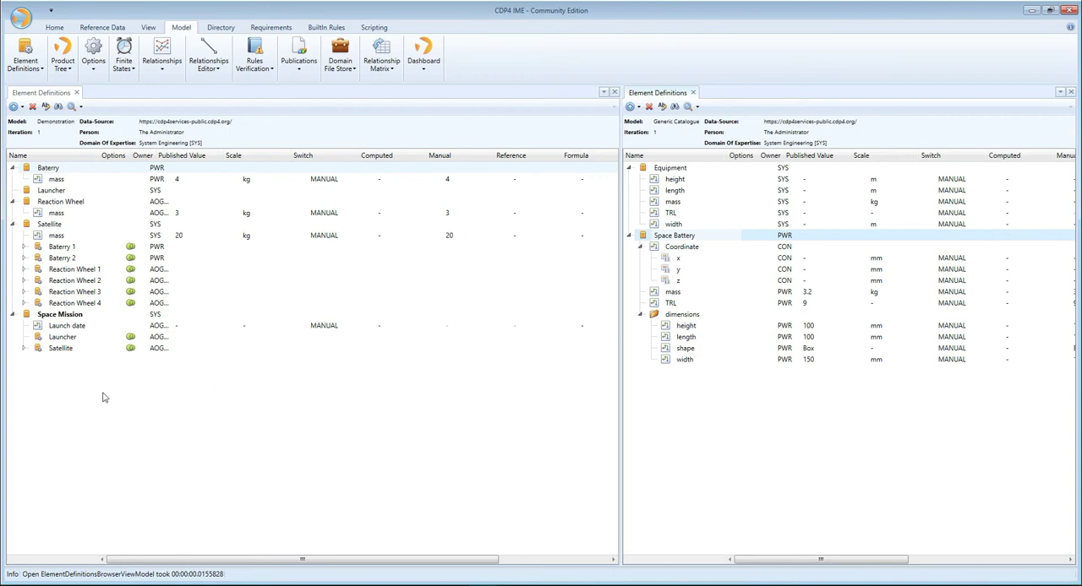
mouse_move(621, 298)
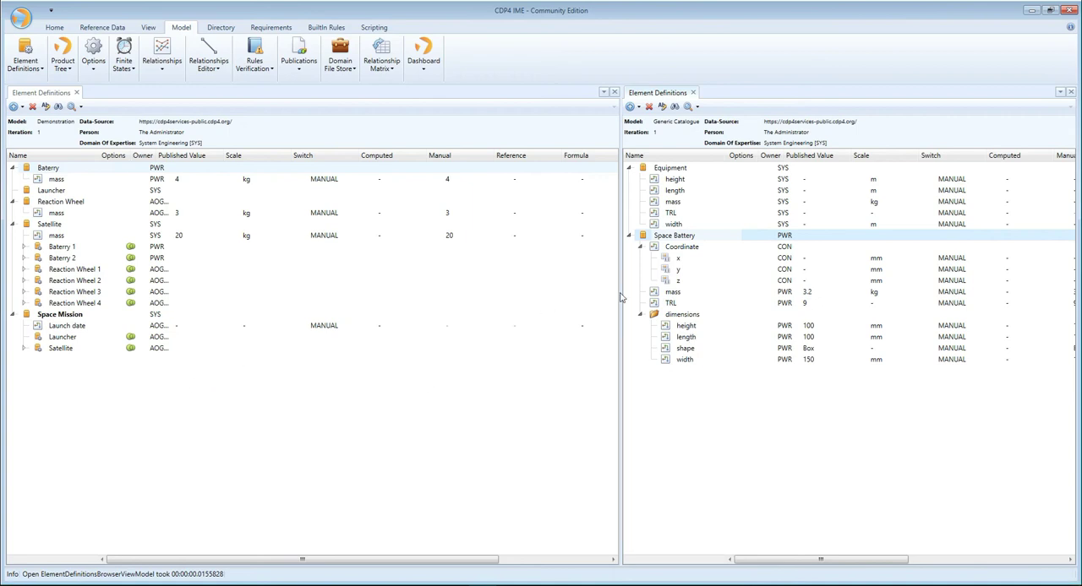
mouse_move(673, 235)
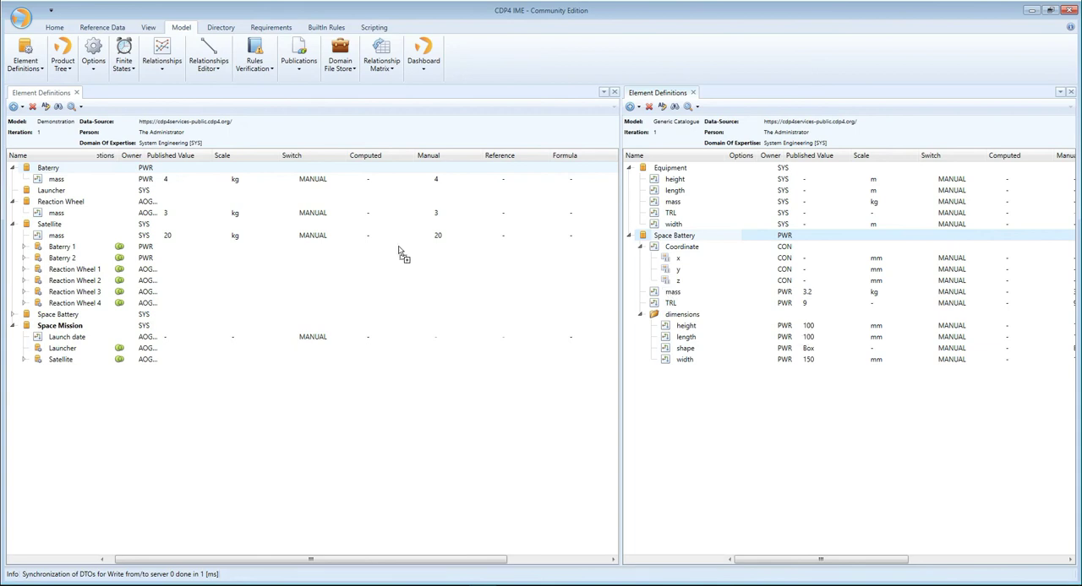
Expand the copied Space Battery in Demonstration down to its dimensions parameters.
left_click(24, 314)
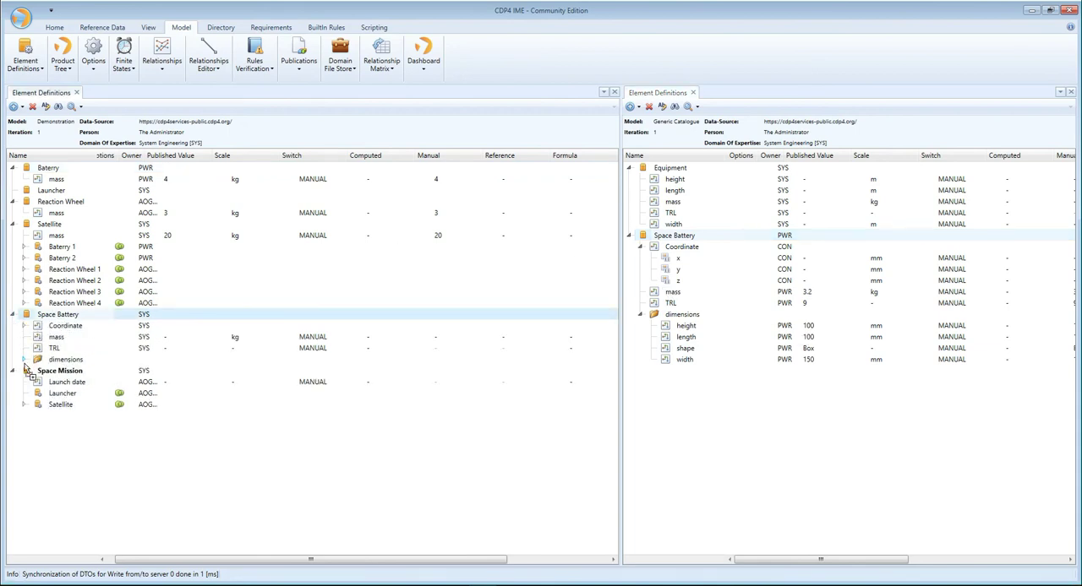
left_click(24, 358)
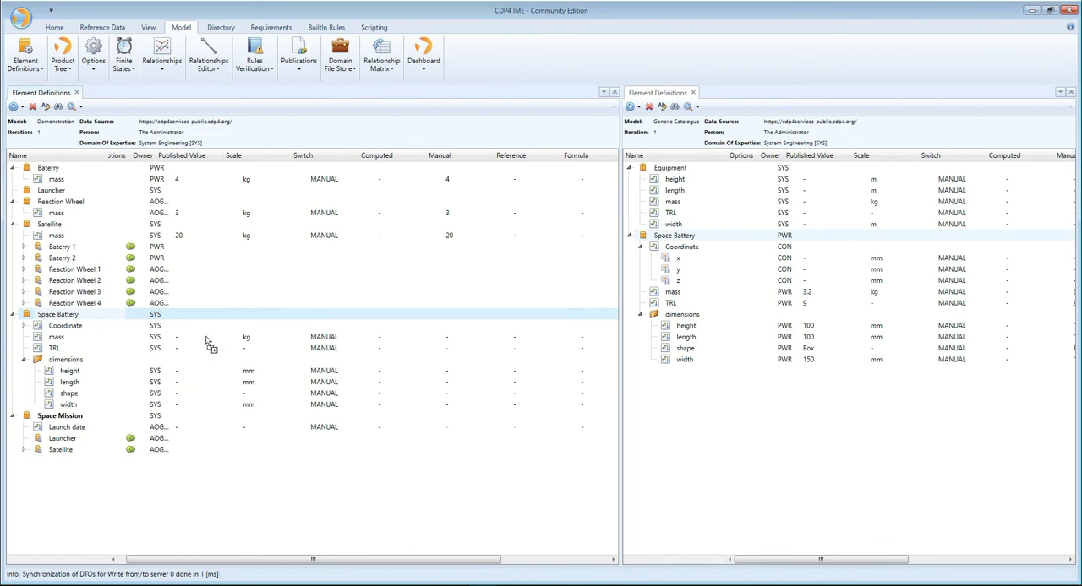
mouse_move(160, 416)
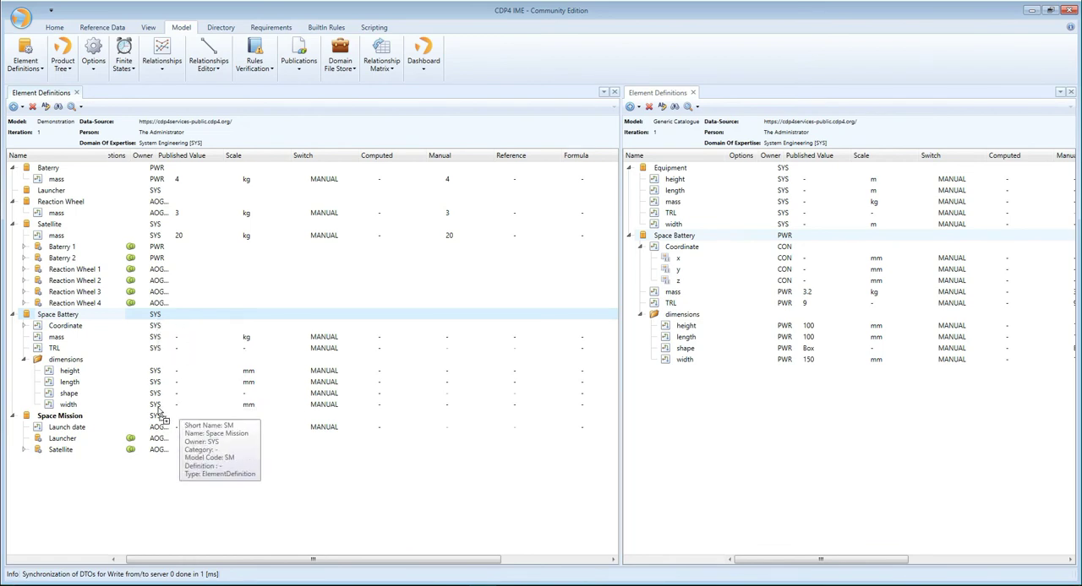
mouse_move(213, 378)
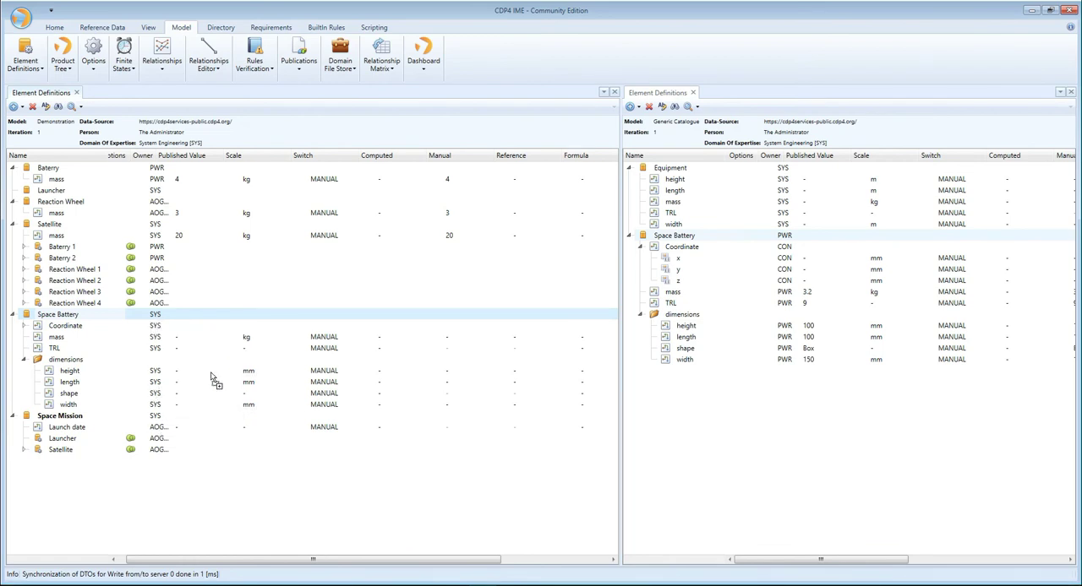
mouse_move(308, 364)
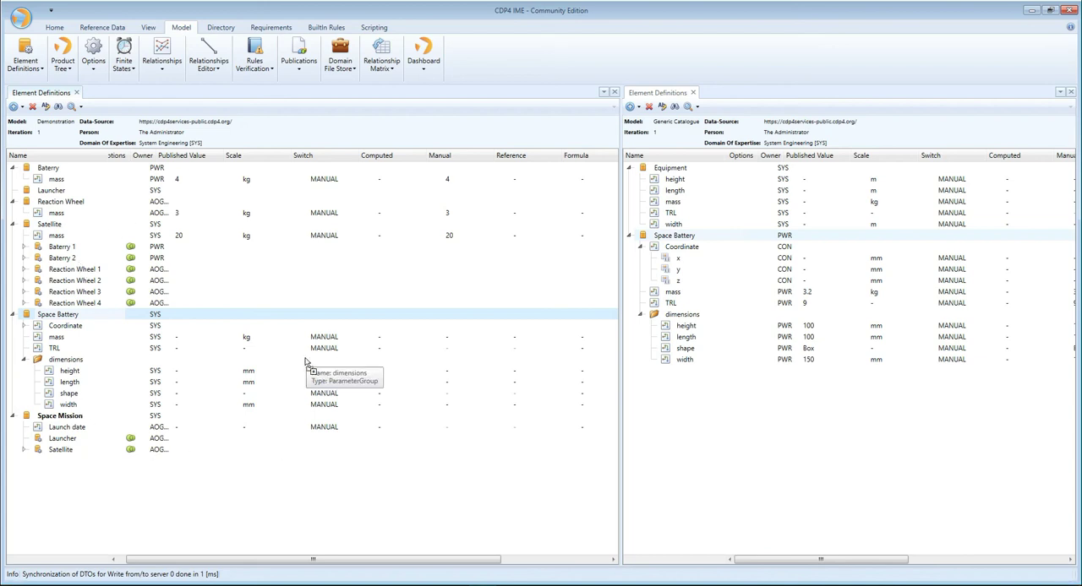
mouse_move(108, 314)
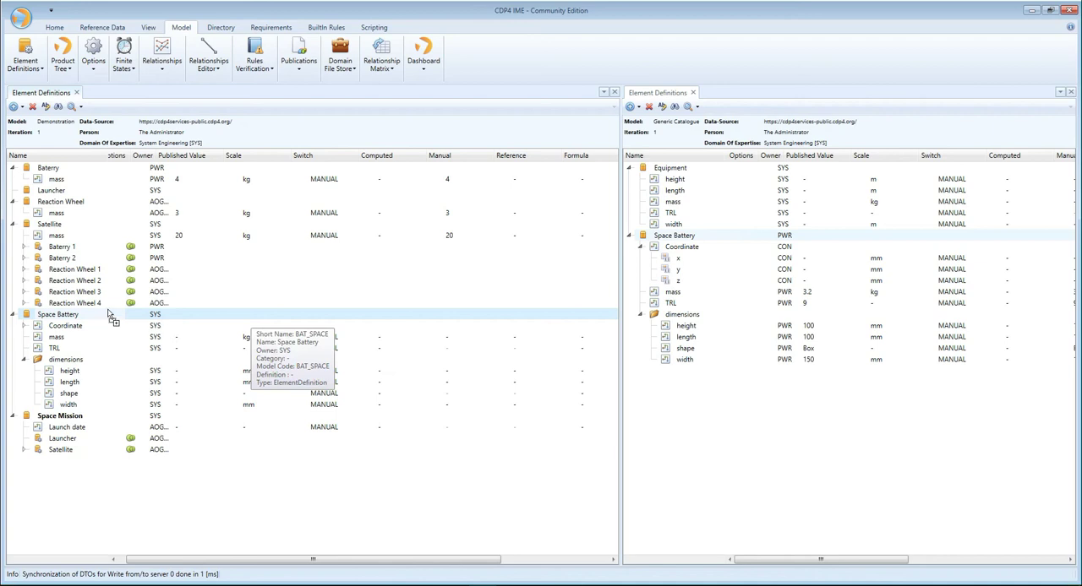
mouse_move(146, 411)
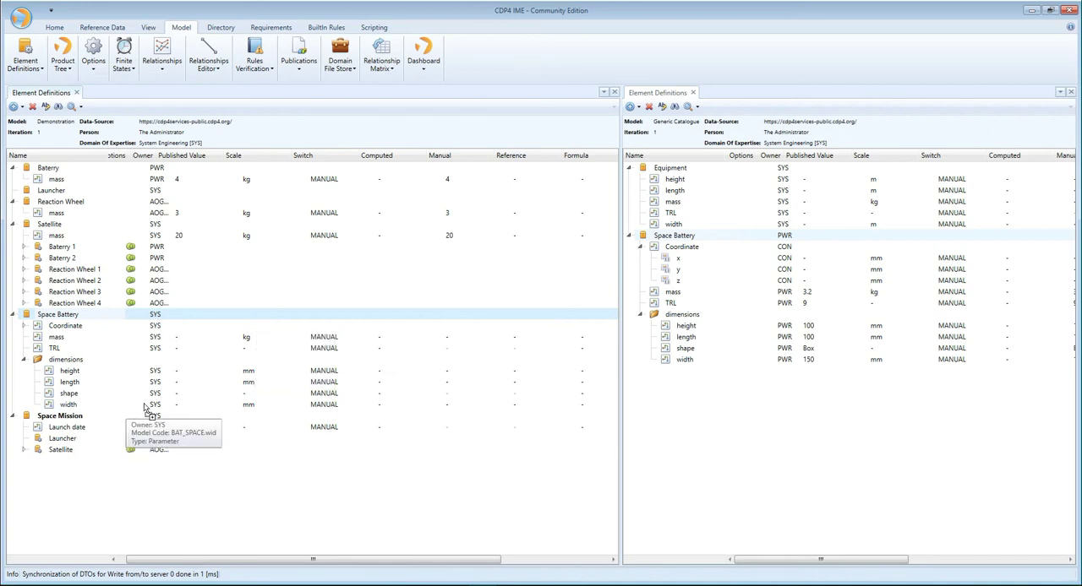
mouse_move(85, 404)
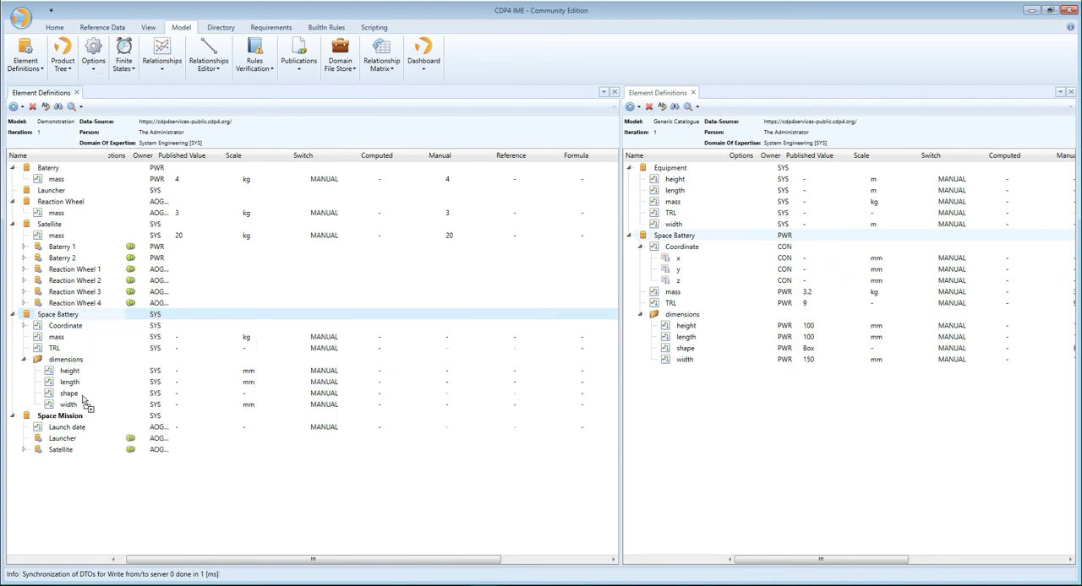
mouse_move(226, 347)
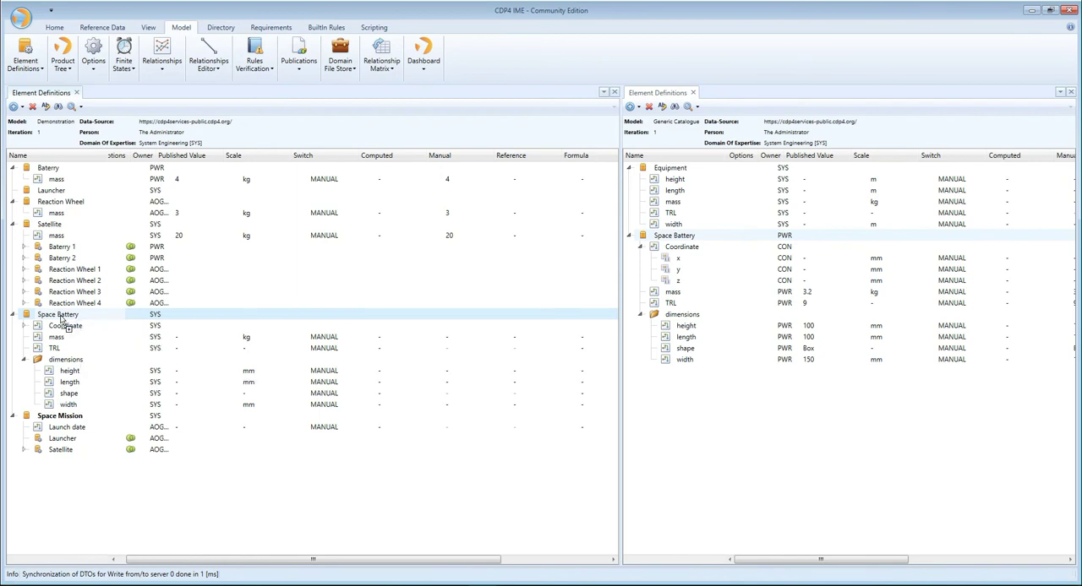
Delete the copied Space Battery from Demonstration and copy it across from the catalogue again.
right_click(58, 315)
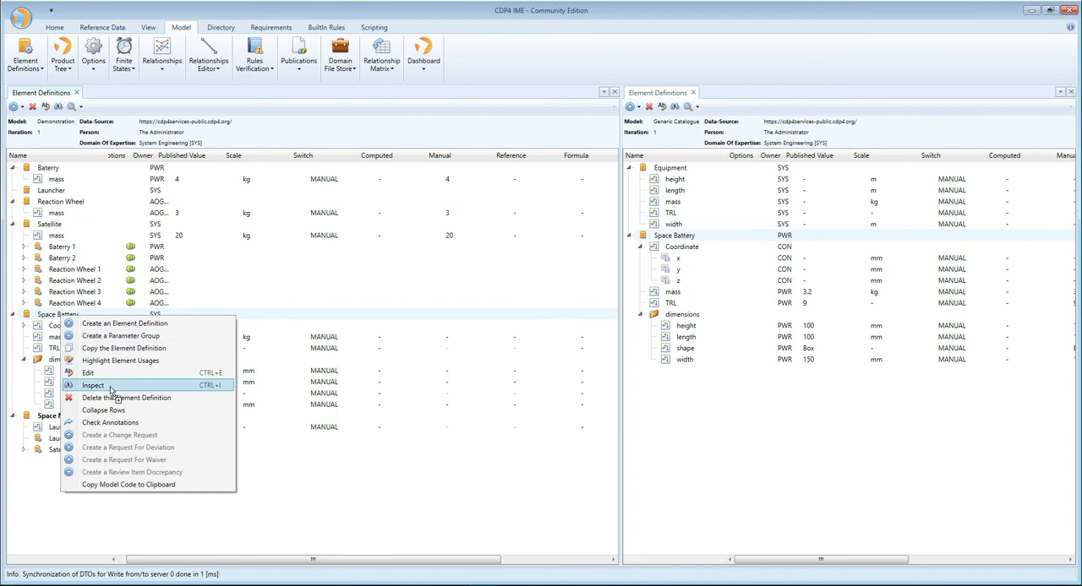
left_click(126, 398)
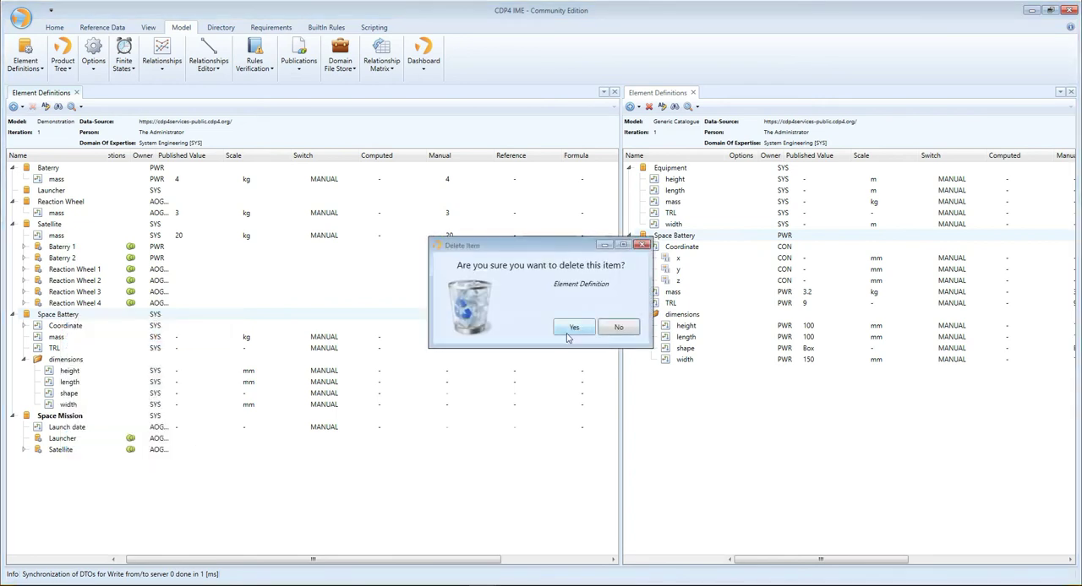
left_click(574, 328)
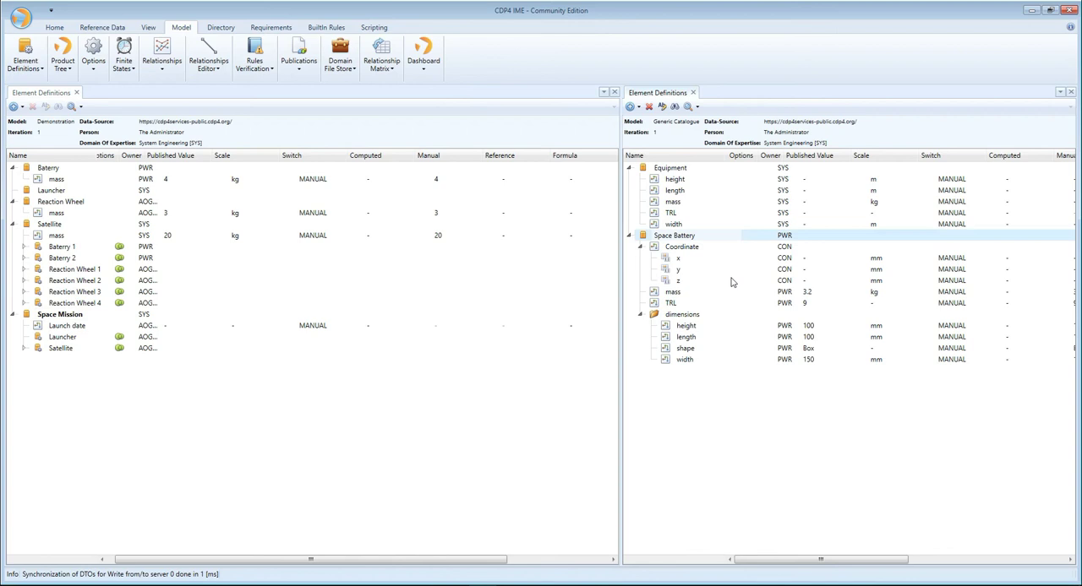
mouse_move(695, 296)
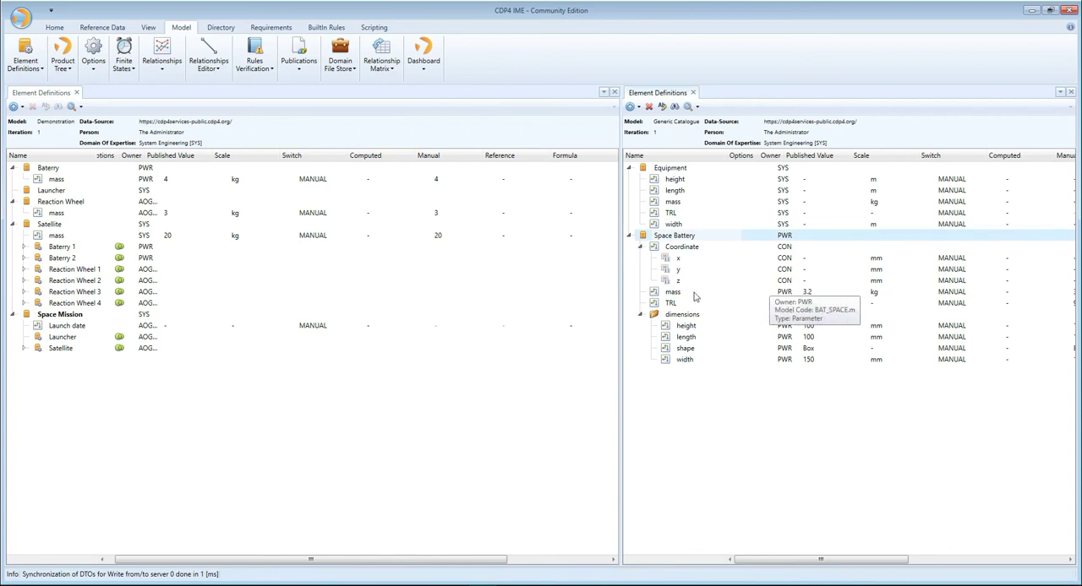
mouse_move(662, 237)
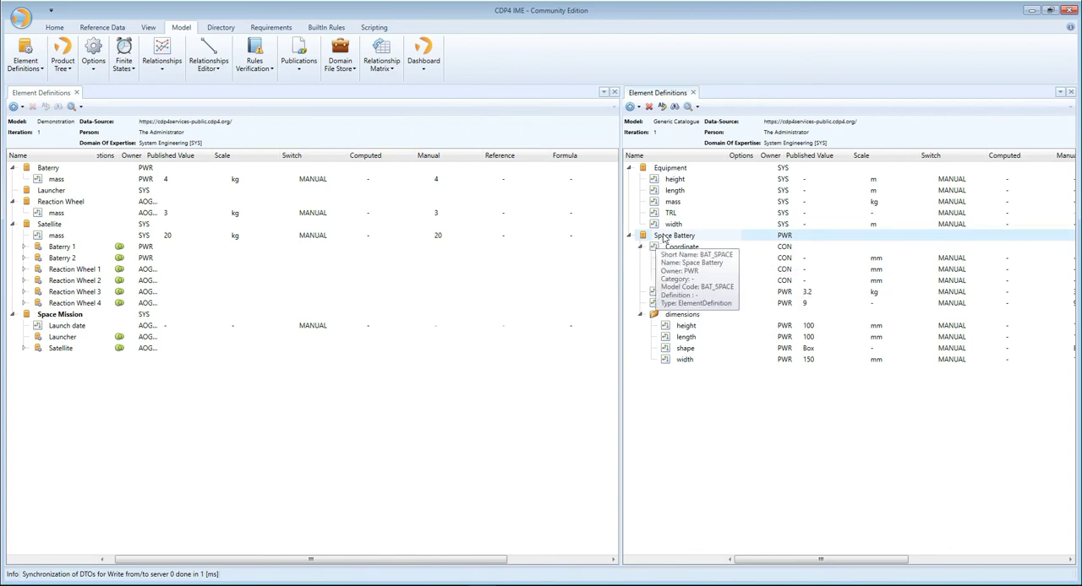
left_click(642, 246)
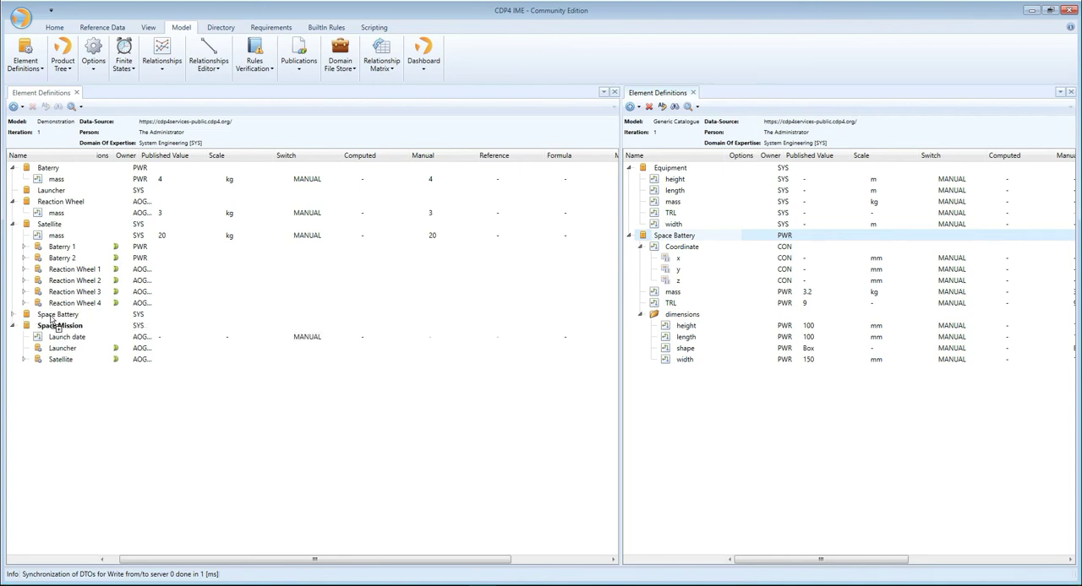
left_click(27, 314)
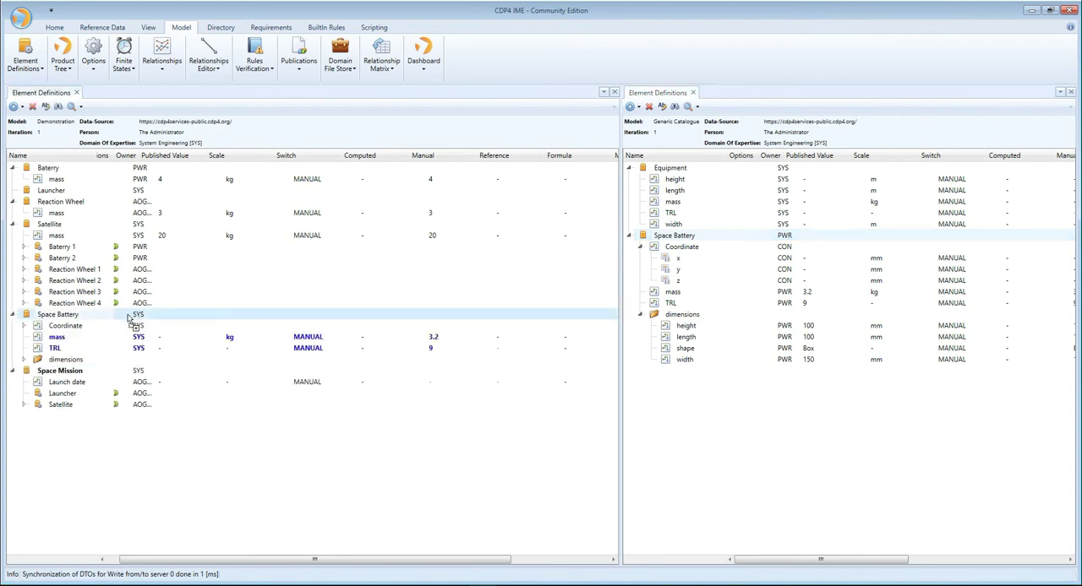
left_click(23, 358)
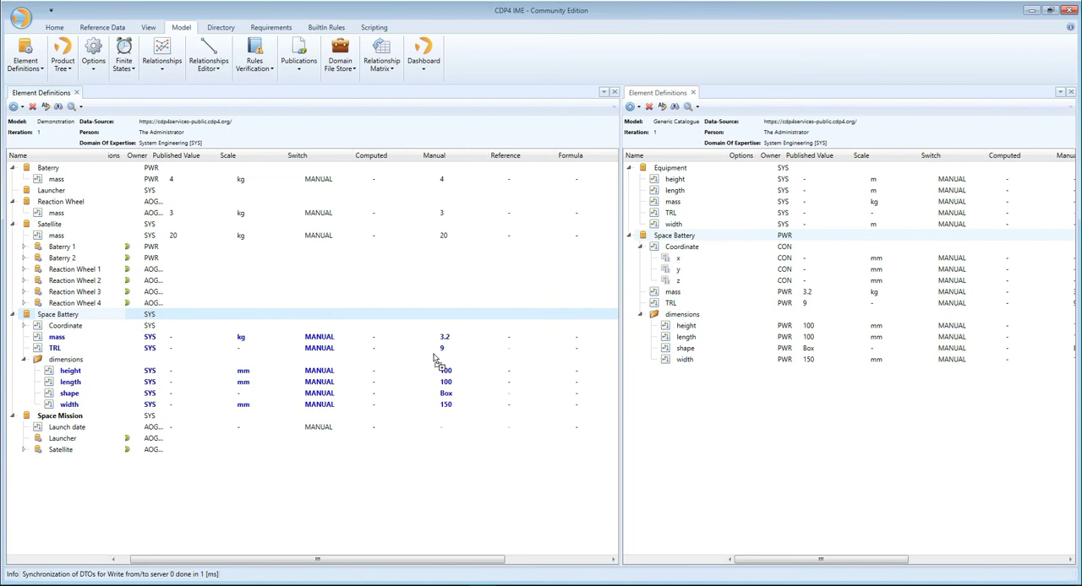
mouse_move(446, 404)
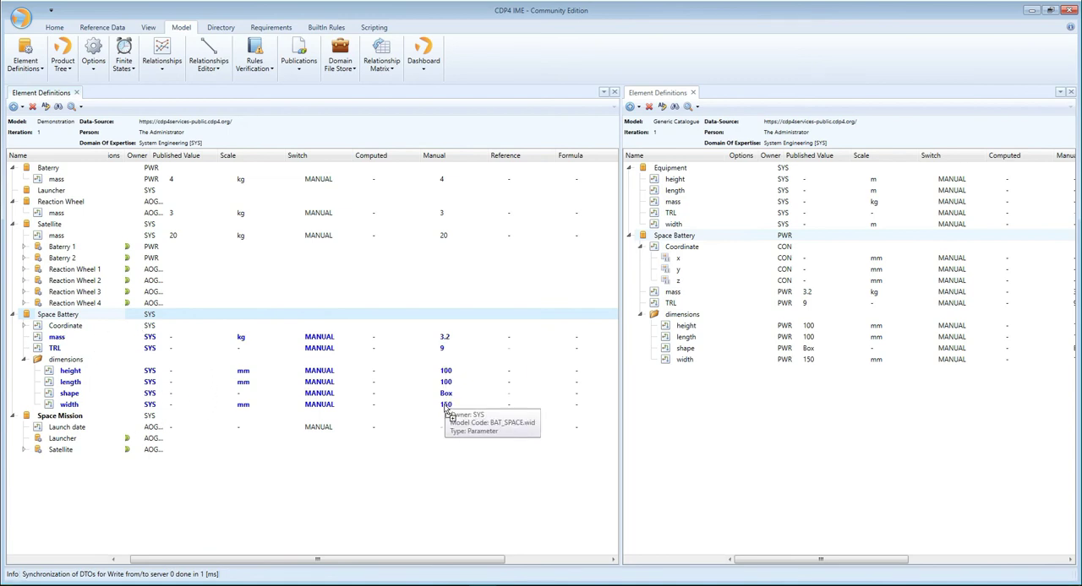
mouse_move(455, 395)
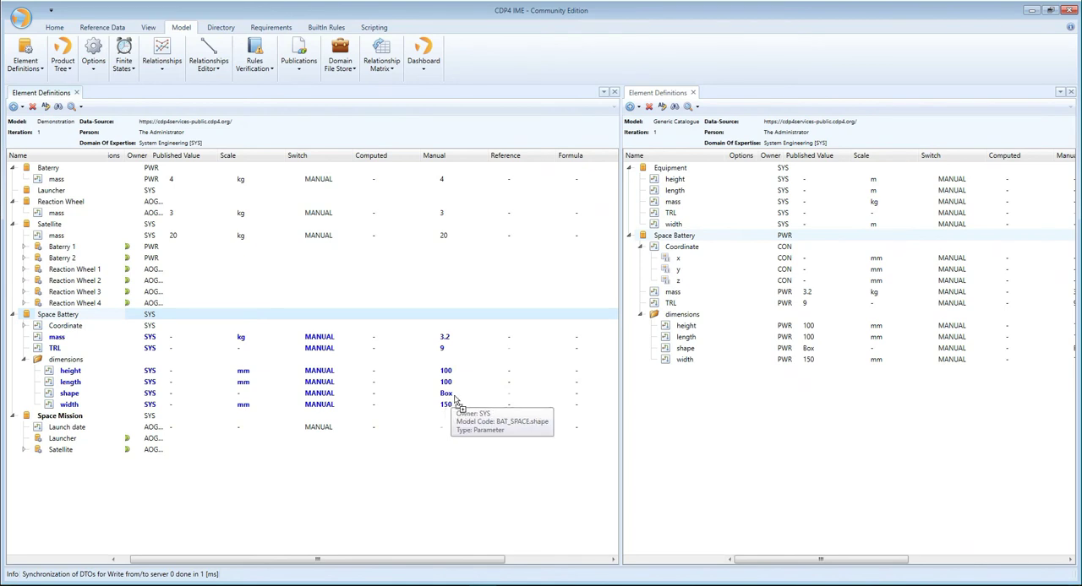
mouse_move(453, 355)
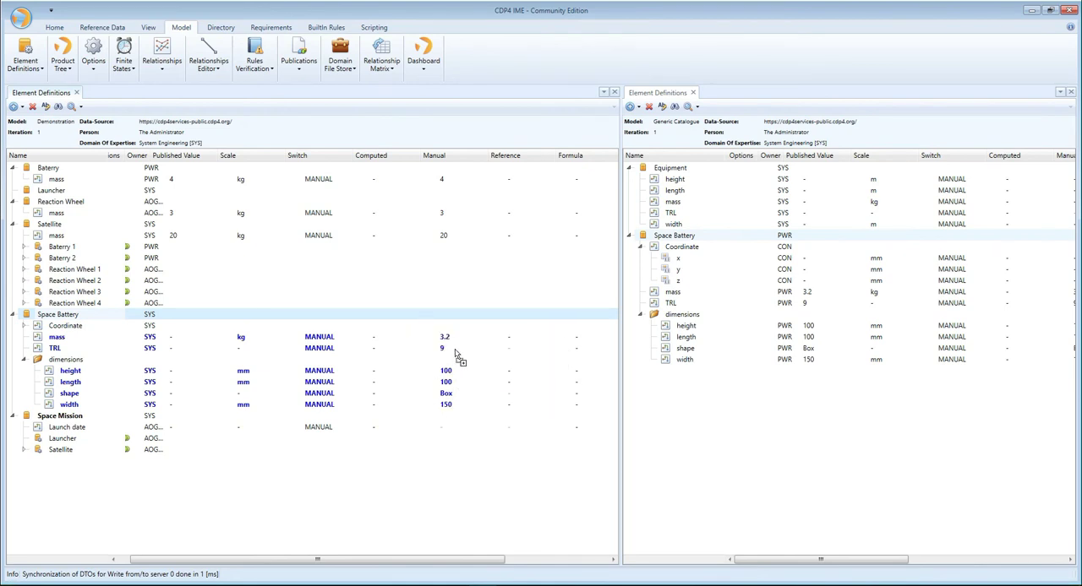
mouse_move(682, 247)
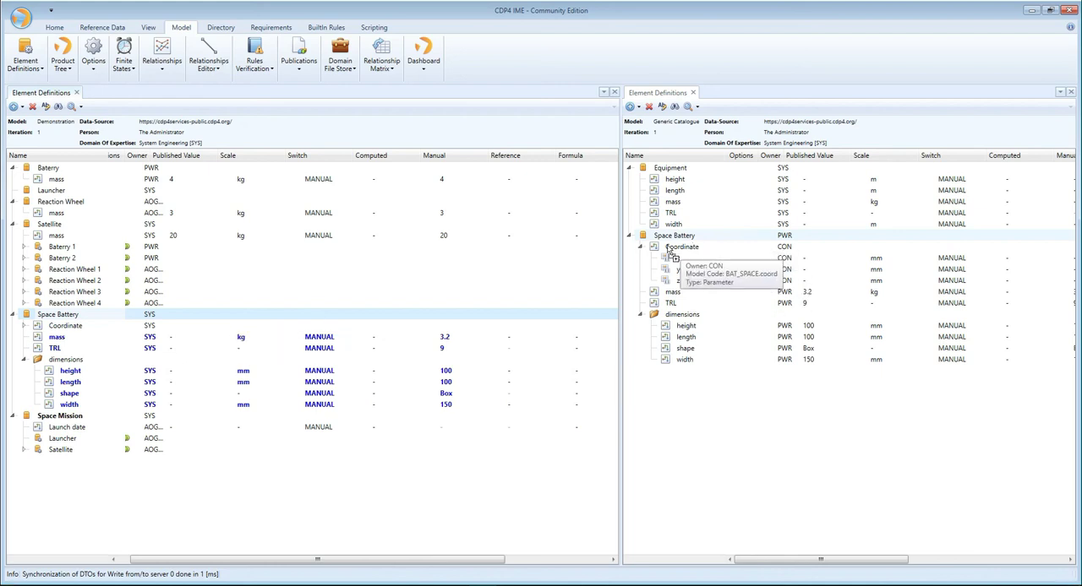
mouse_move(672, 236)
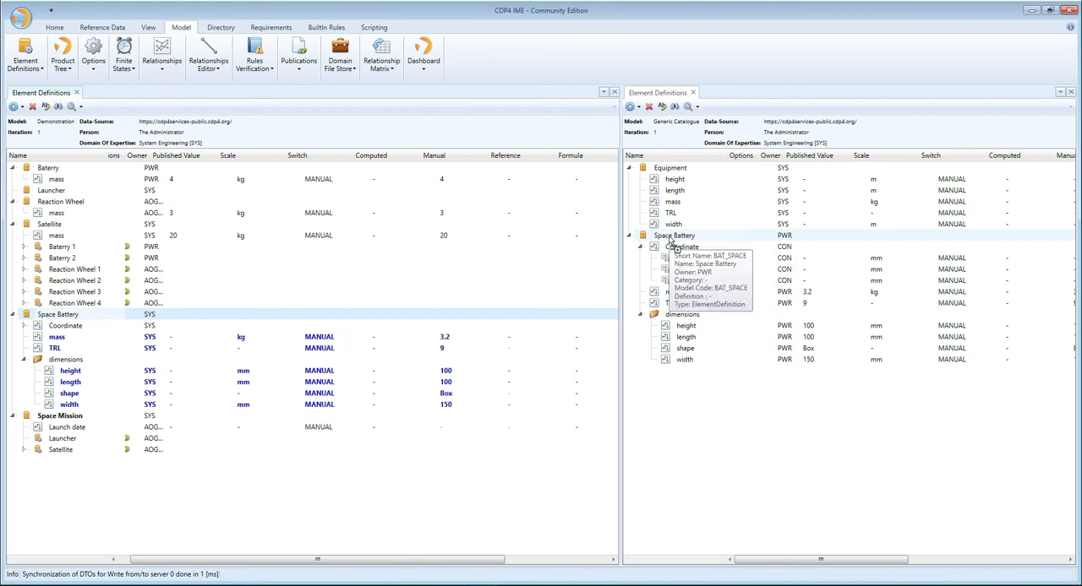
Delete the SYS-owned Space Battery copy, leaving Demonstration's original five definitions.
left_click(643, 247)
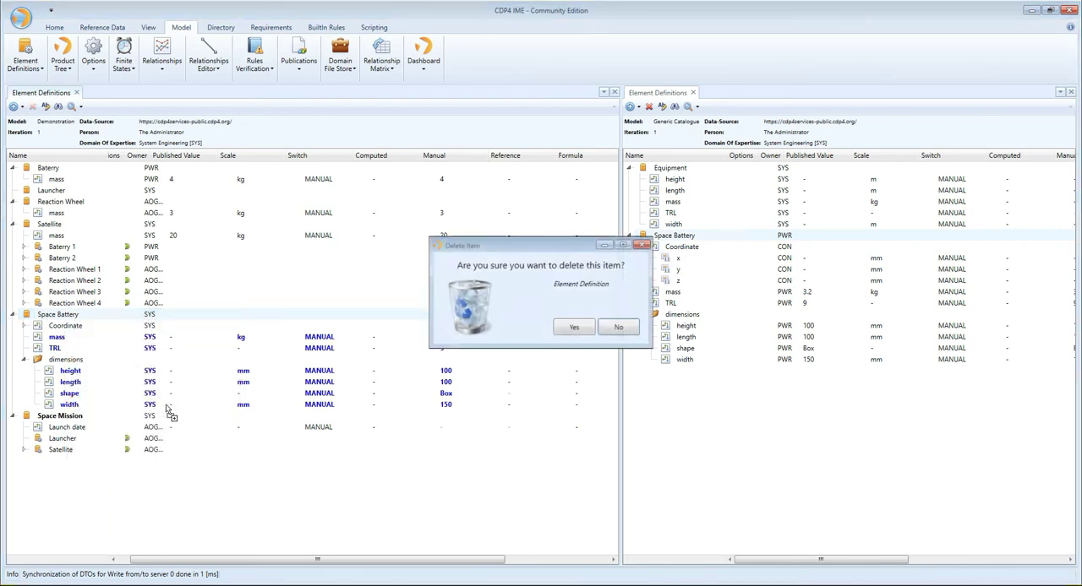
left_click(574, 328)
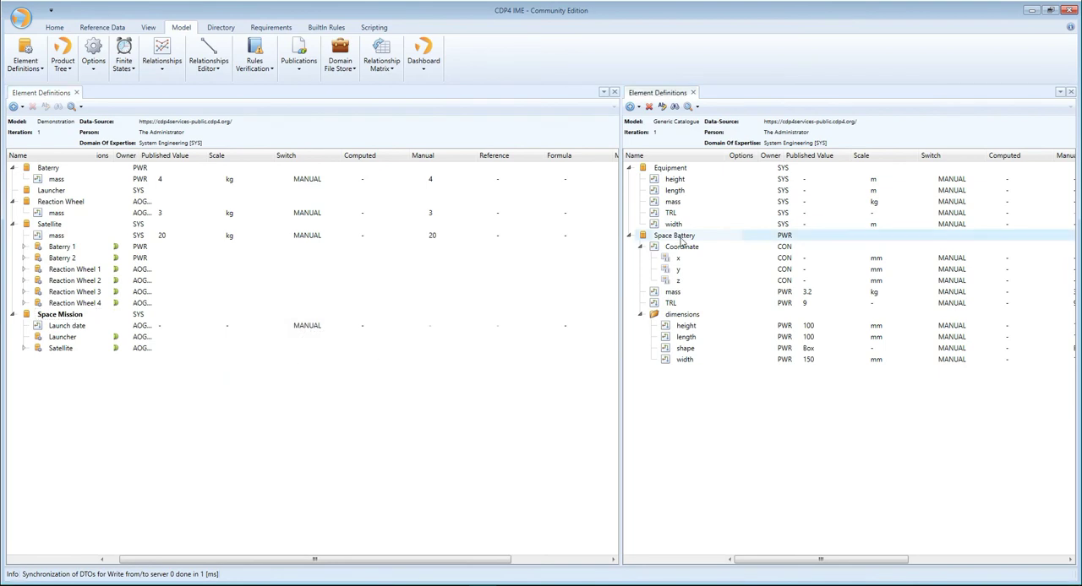
mouse_move(787, 264)
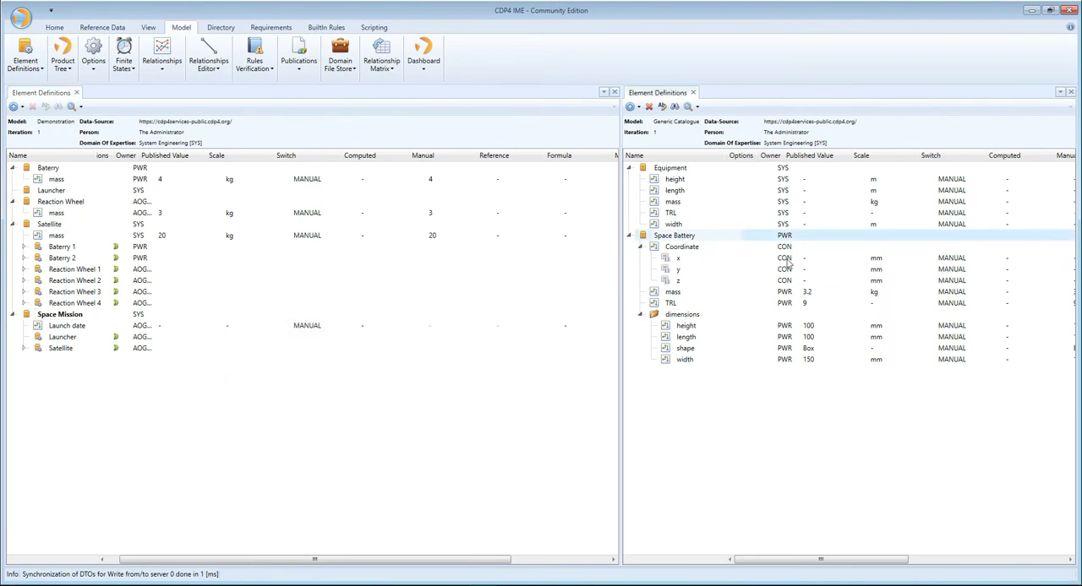
mouse_move(683, 409)
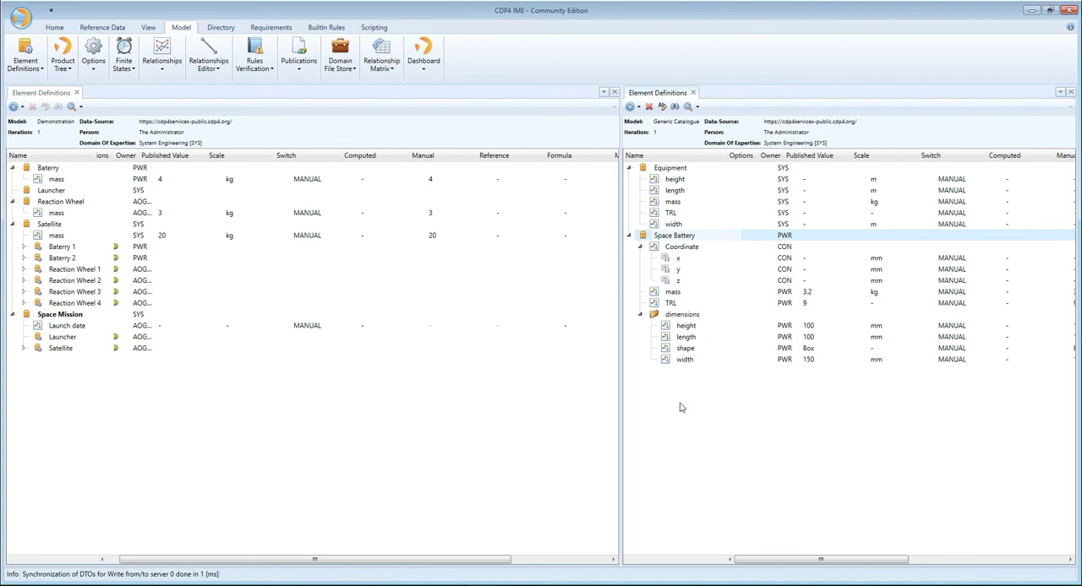
mouse_move(676, 238)
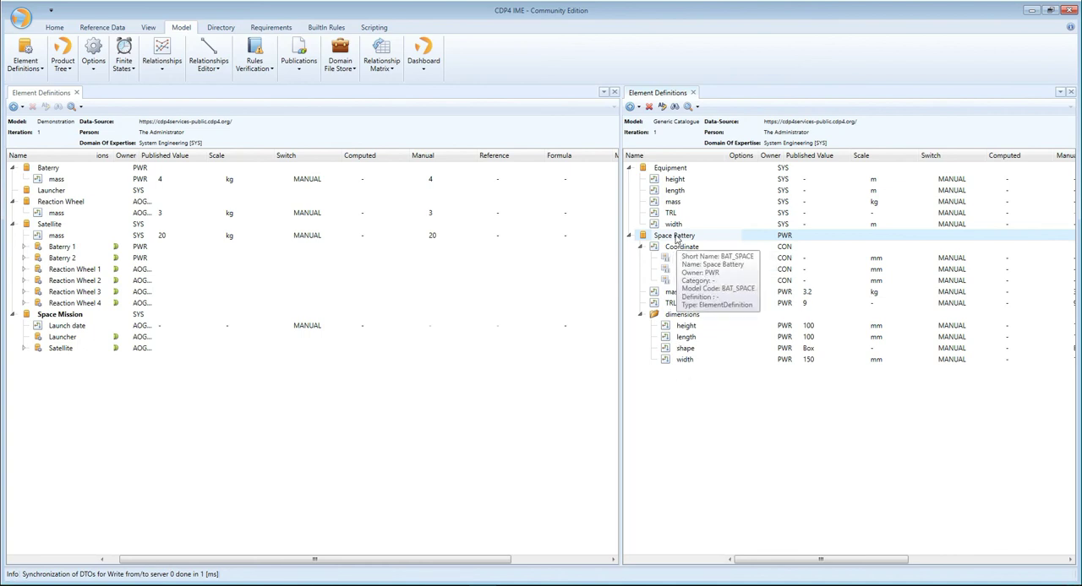
mouse_move(793, 245)
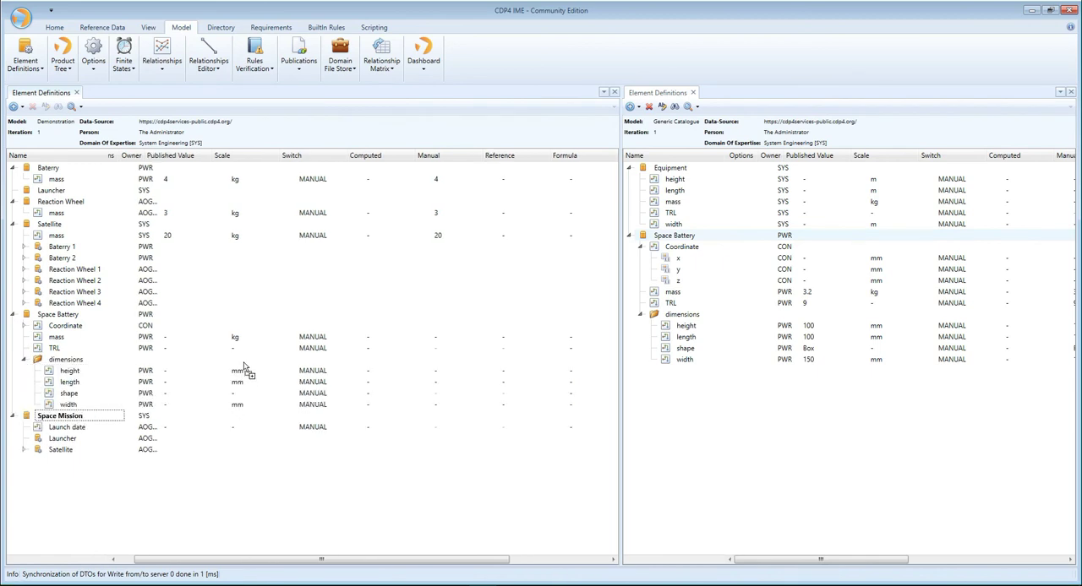
mouse_move(128, 328)
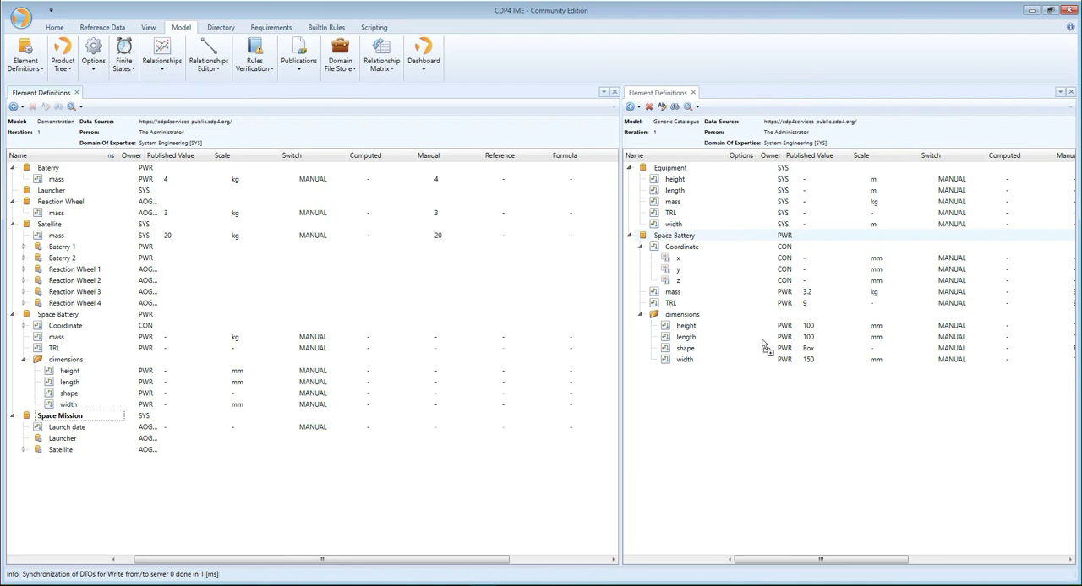
mouse_move(710, 301)
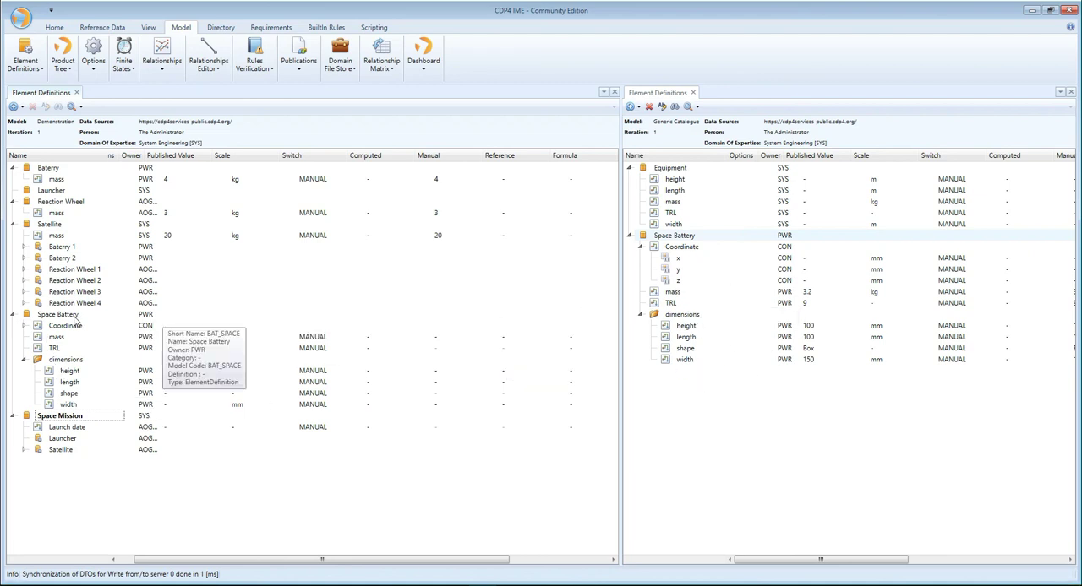
Remove the value-less Space Battery copy and drop a PWR-owned one in before Space Mission.
right_click(58, 314)
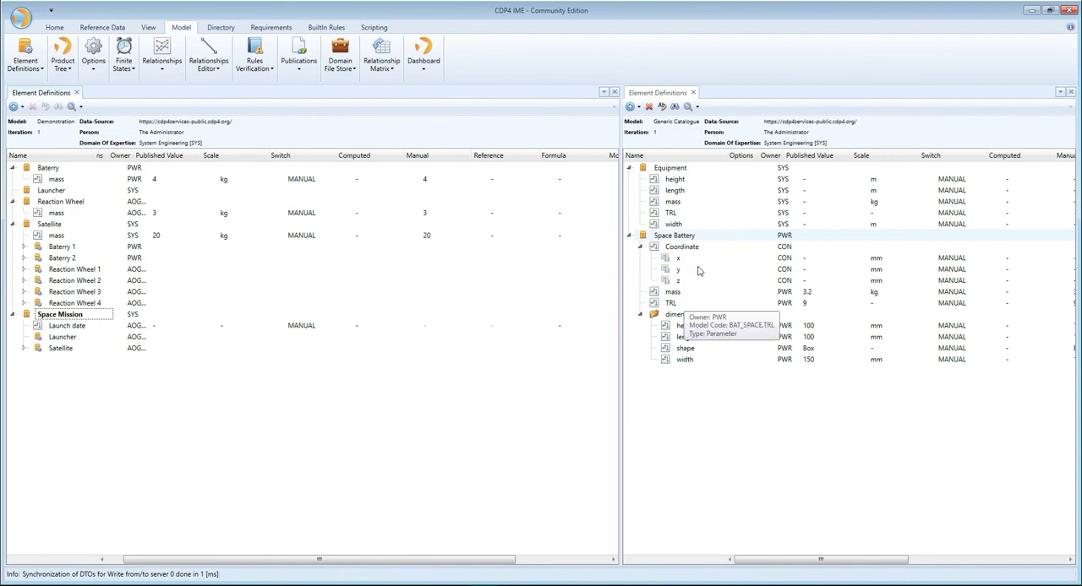
mouse_move(777, 306)
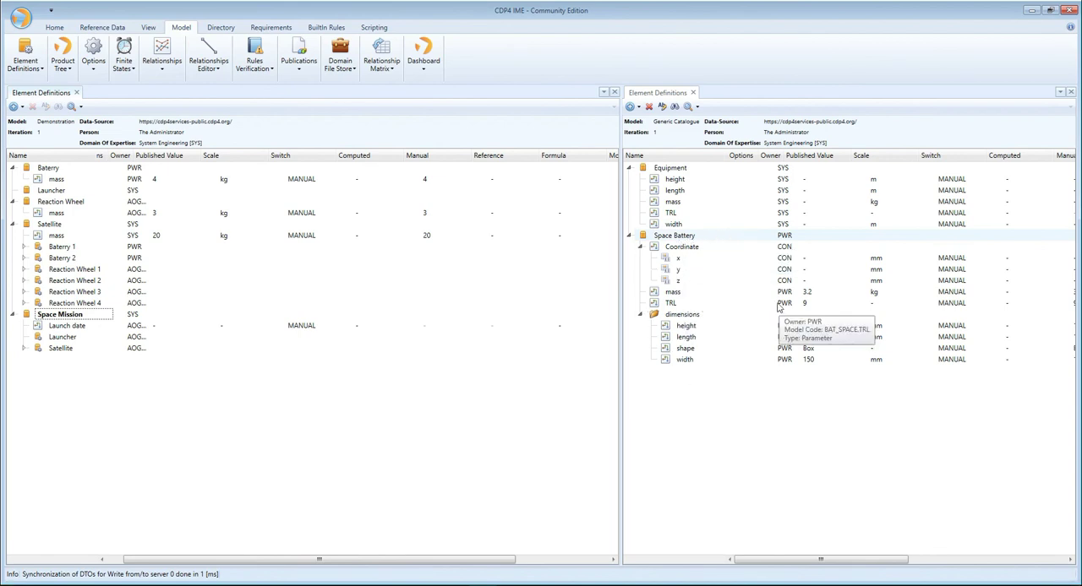
mouse_move(815, 299)
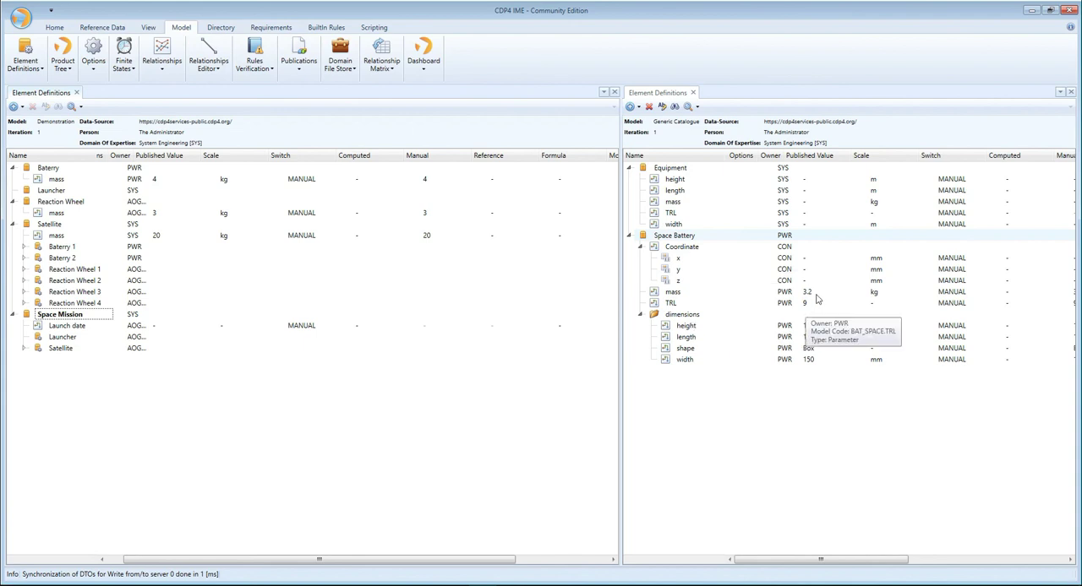
mouse_move(680, 243)
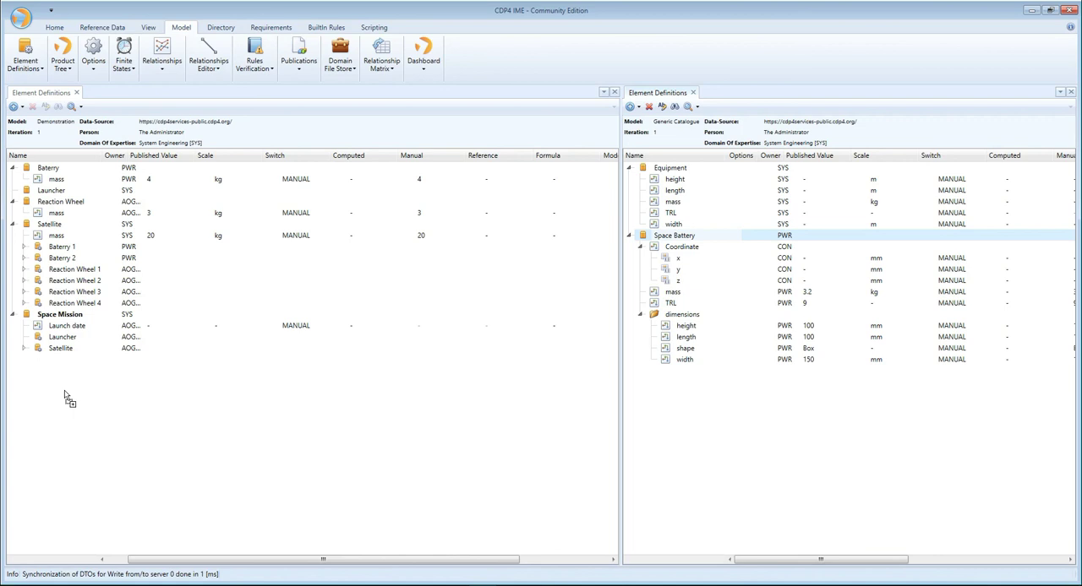
left_click(313, 325)
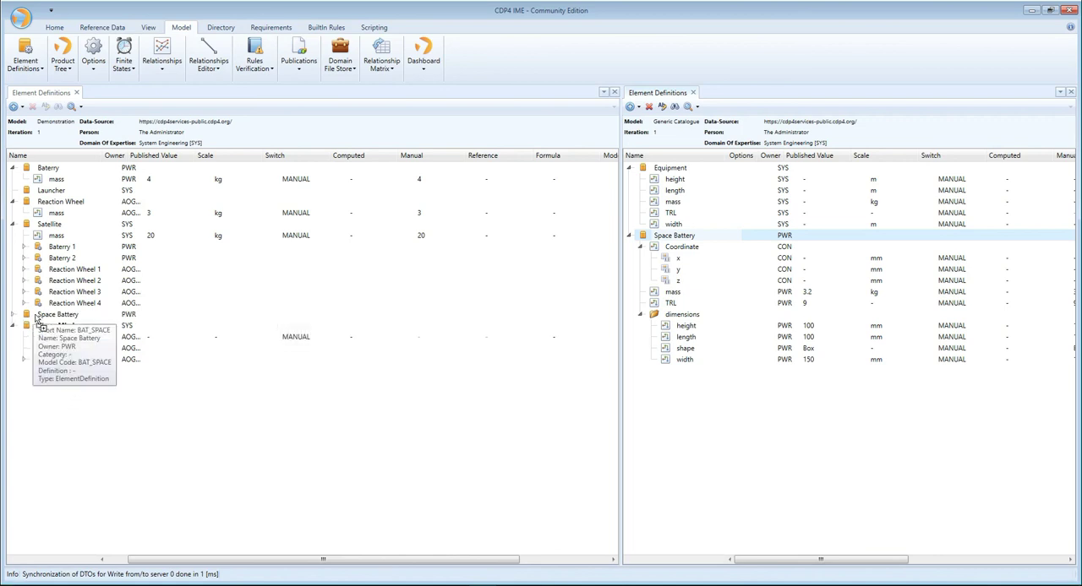
Expand the PWR-owned Space Battery and its Coordinate group, showing mass 3.2 and TRL 9.
left_click(23, 314)
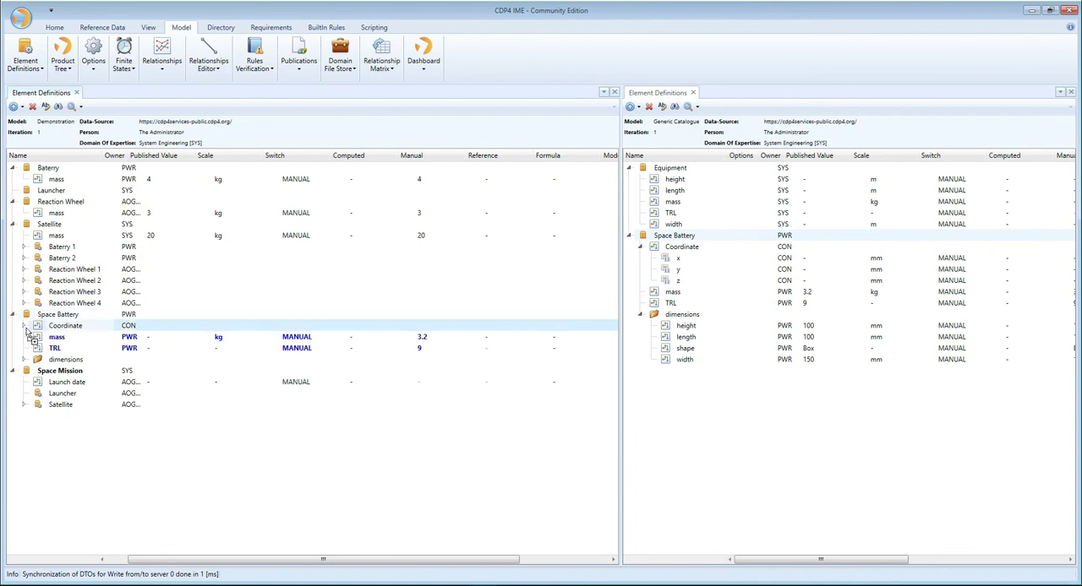
left_click(24, 325)
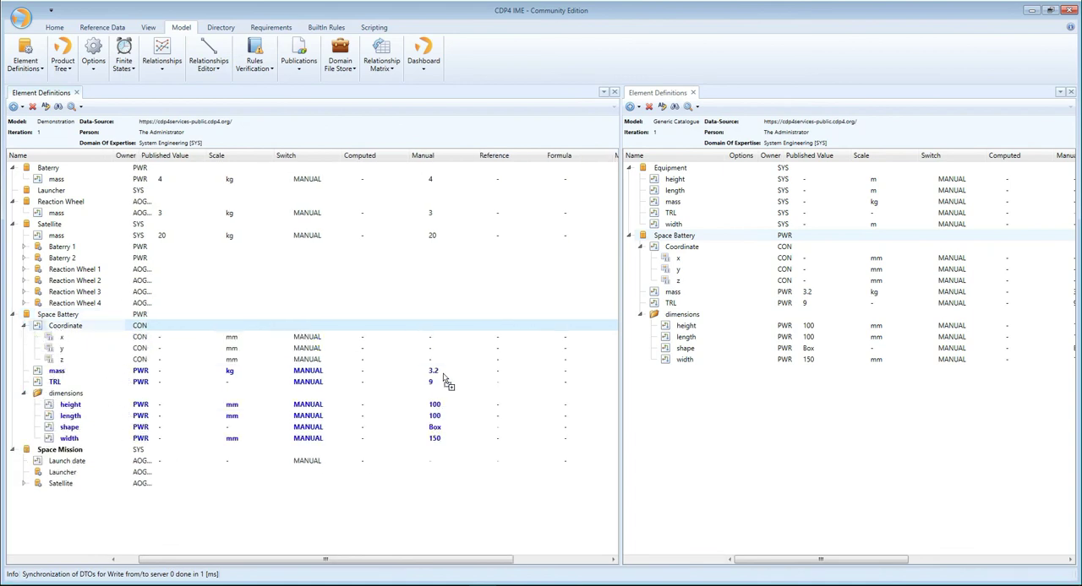
mouse_move(433, 426)
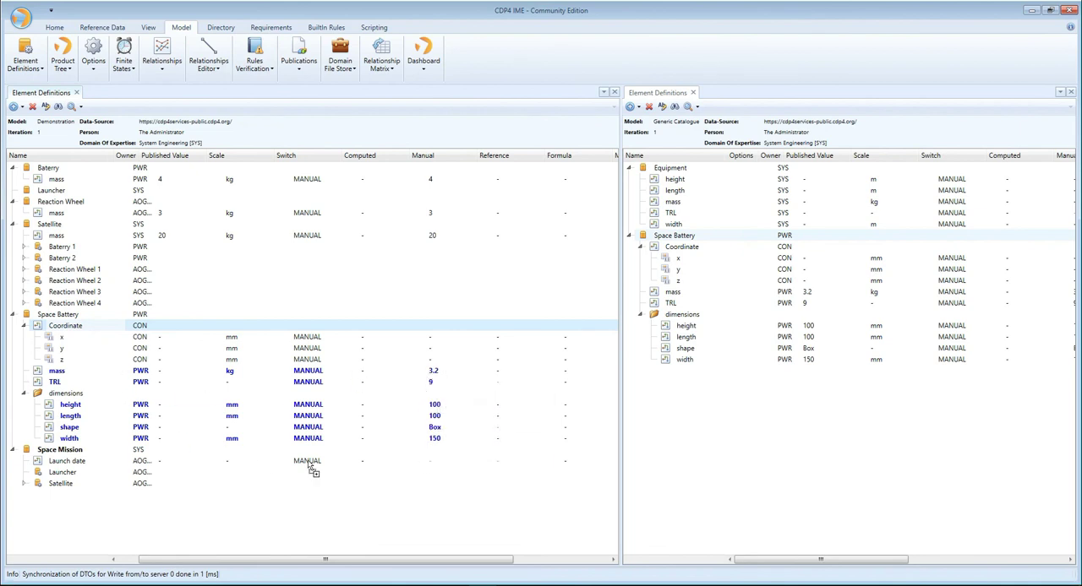
mouse_move(392, 250)
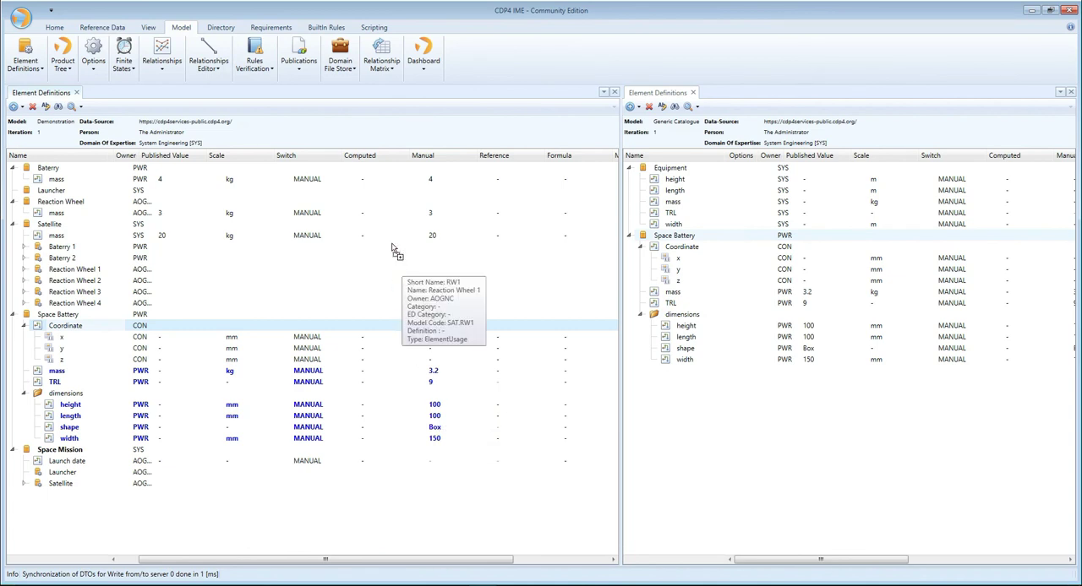
Publish the pending Space Battery values (mass 3.2, TRL 9) in the Demonstration iteration.
left_click(297, 51)
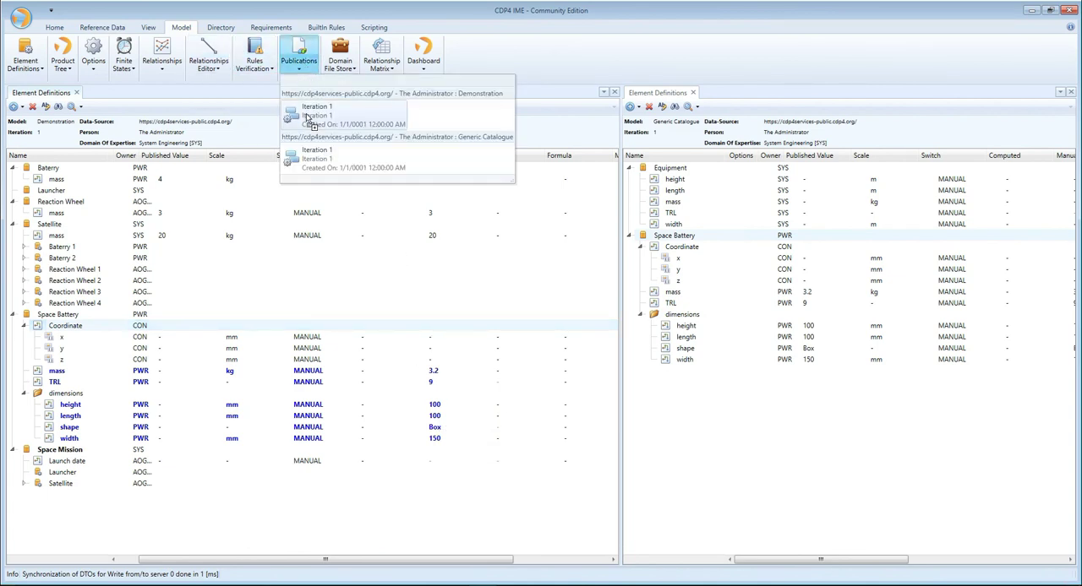
left_click(318, 106)
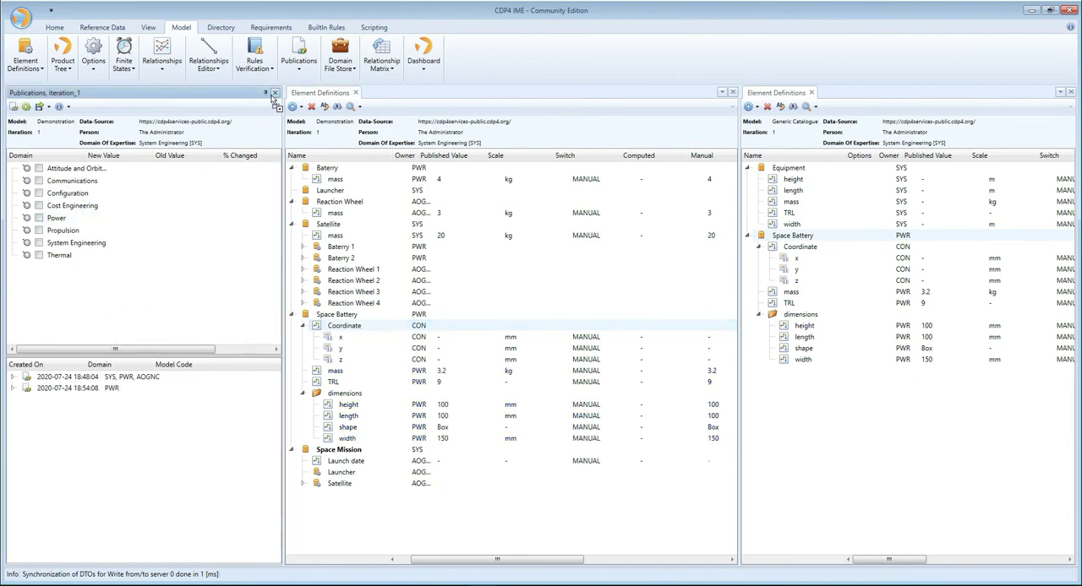
left_click(274, 91)
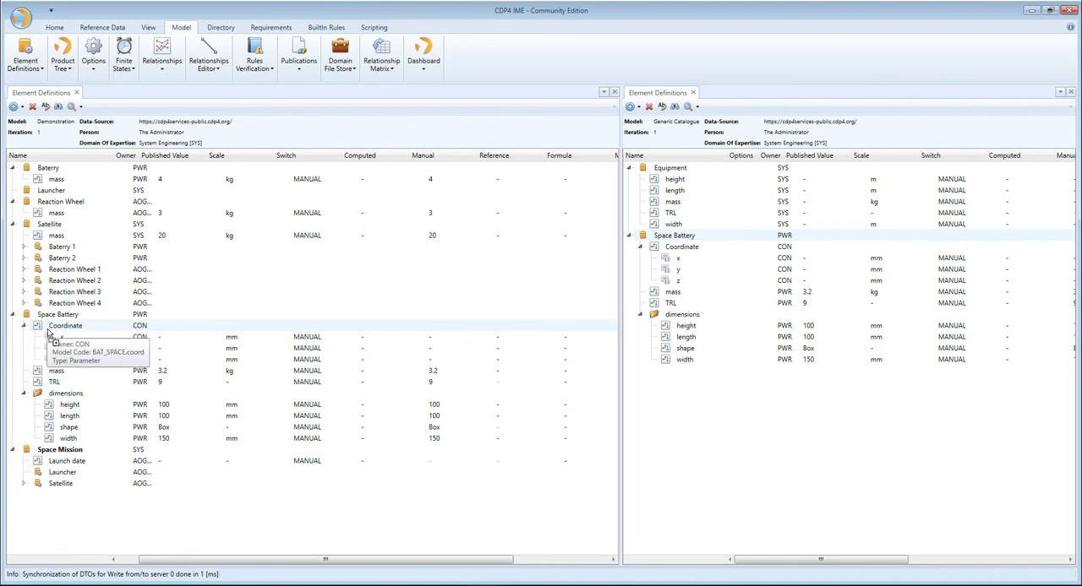
mouse_move(81, 314)
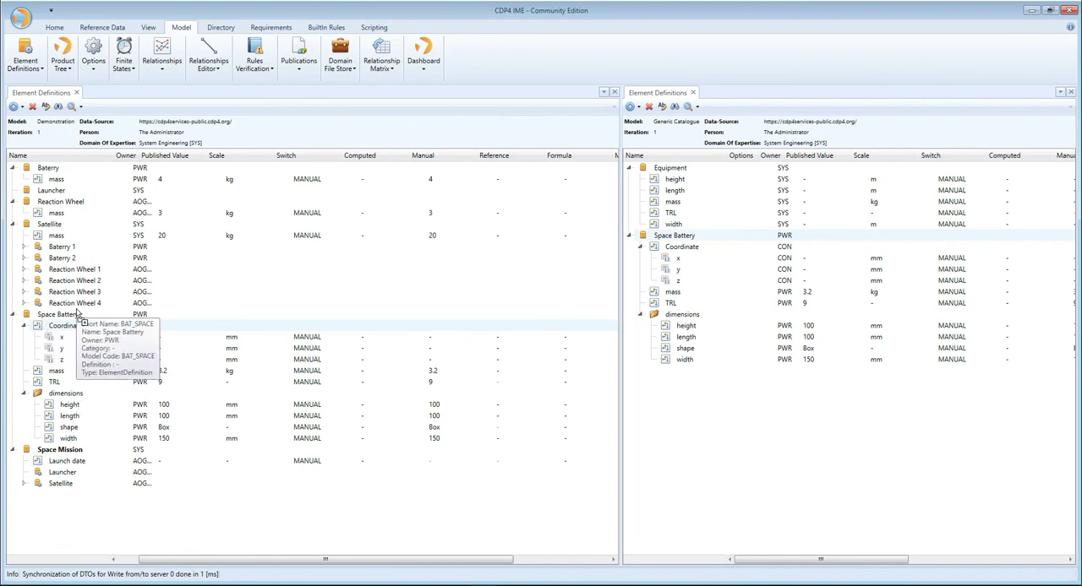
mouse_move(159, 382)
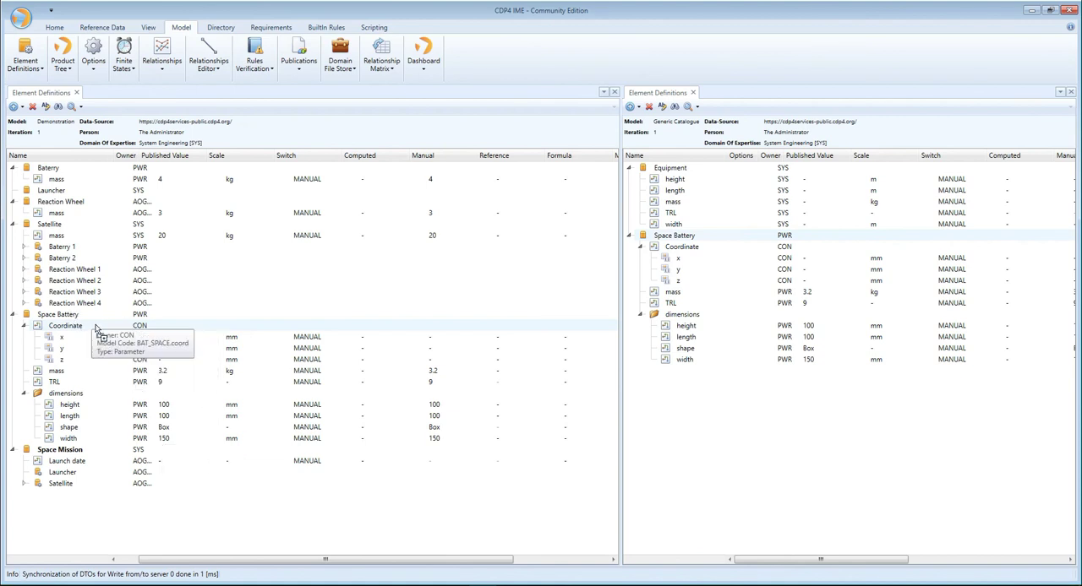
mouse_move(196, 511)
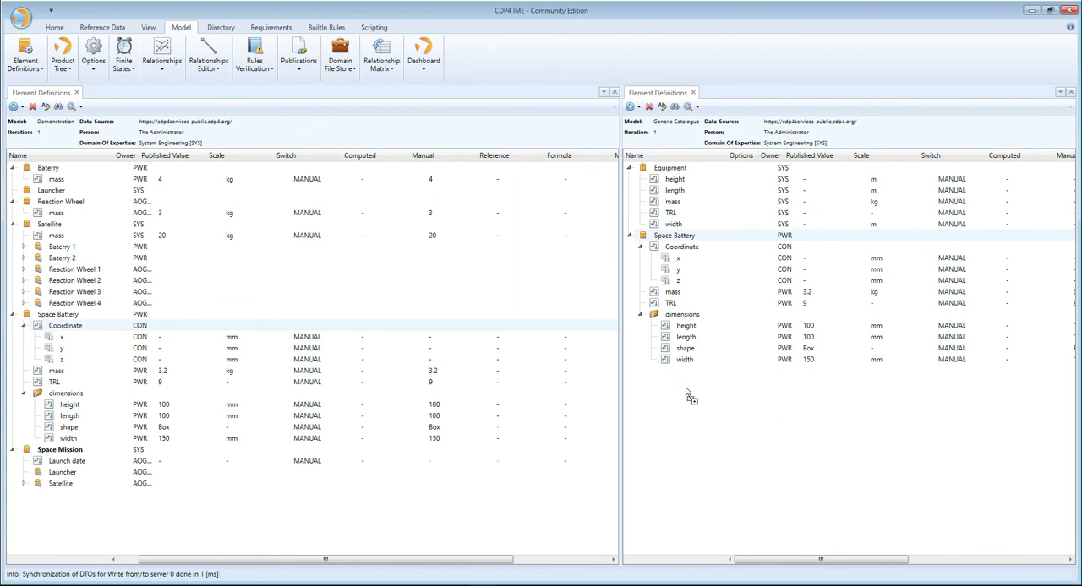
mouse_move(686, 399)
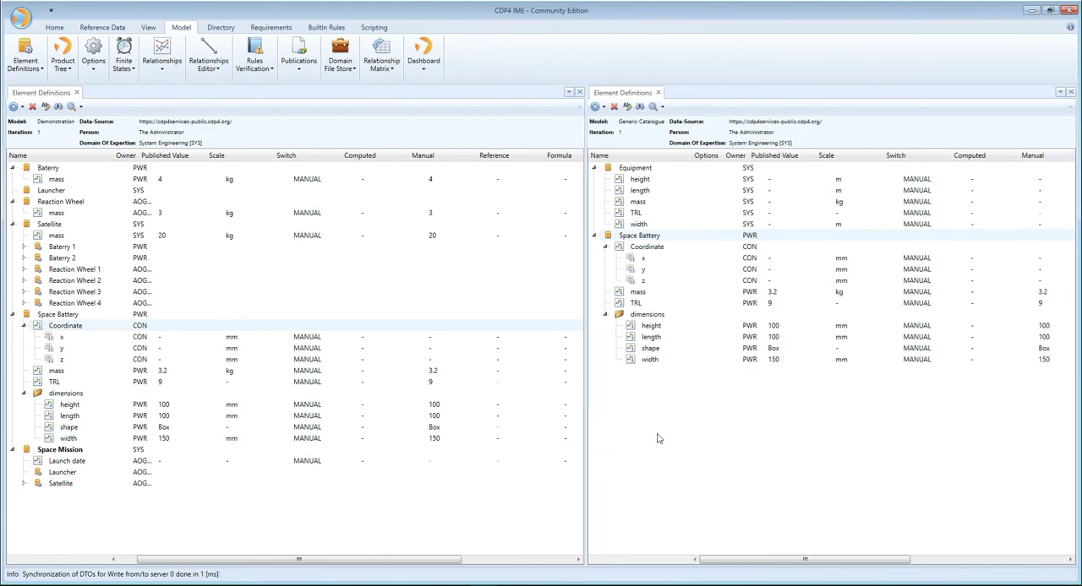
mouse_move(645, 426)
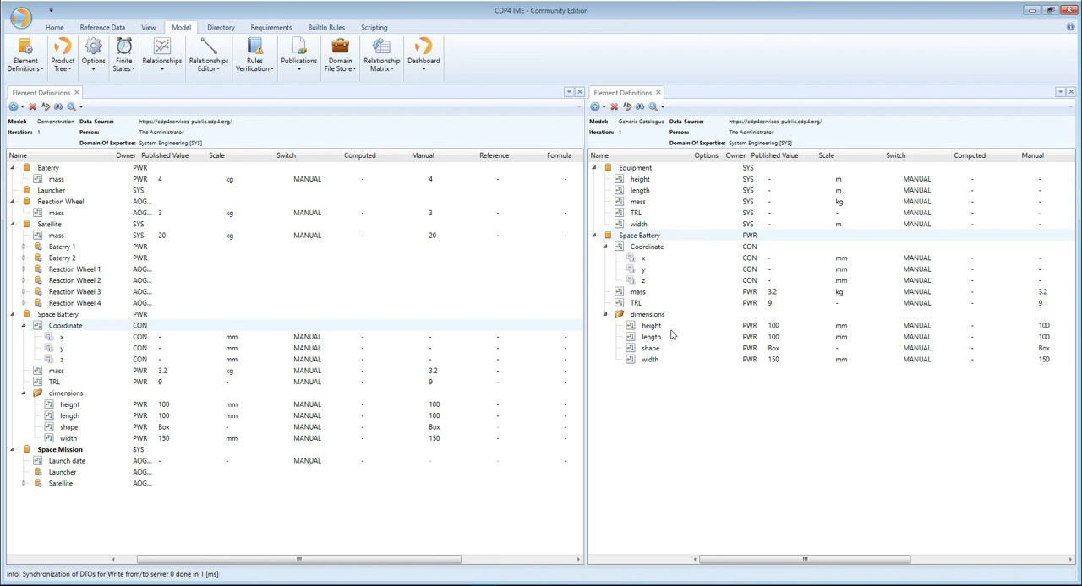
mouse_move(708, 349)
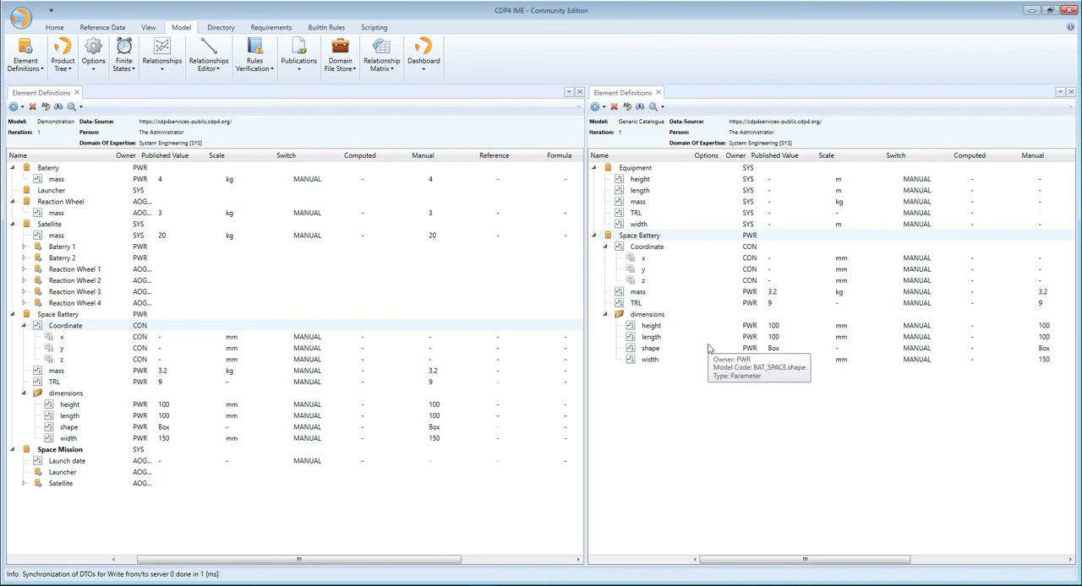
mouse_move(676, 191)
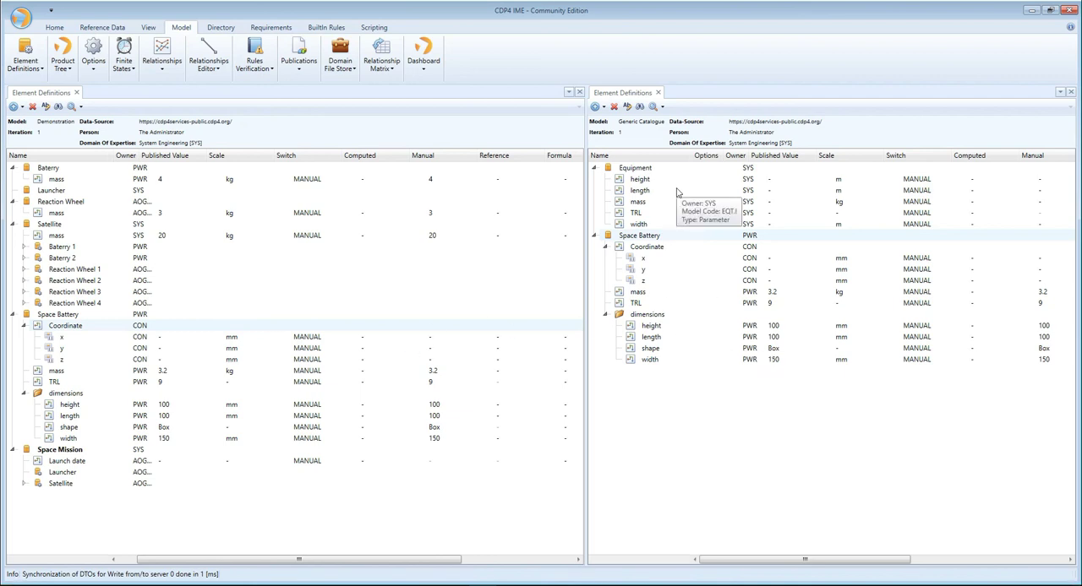